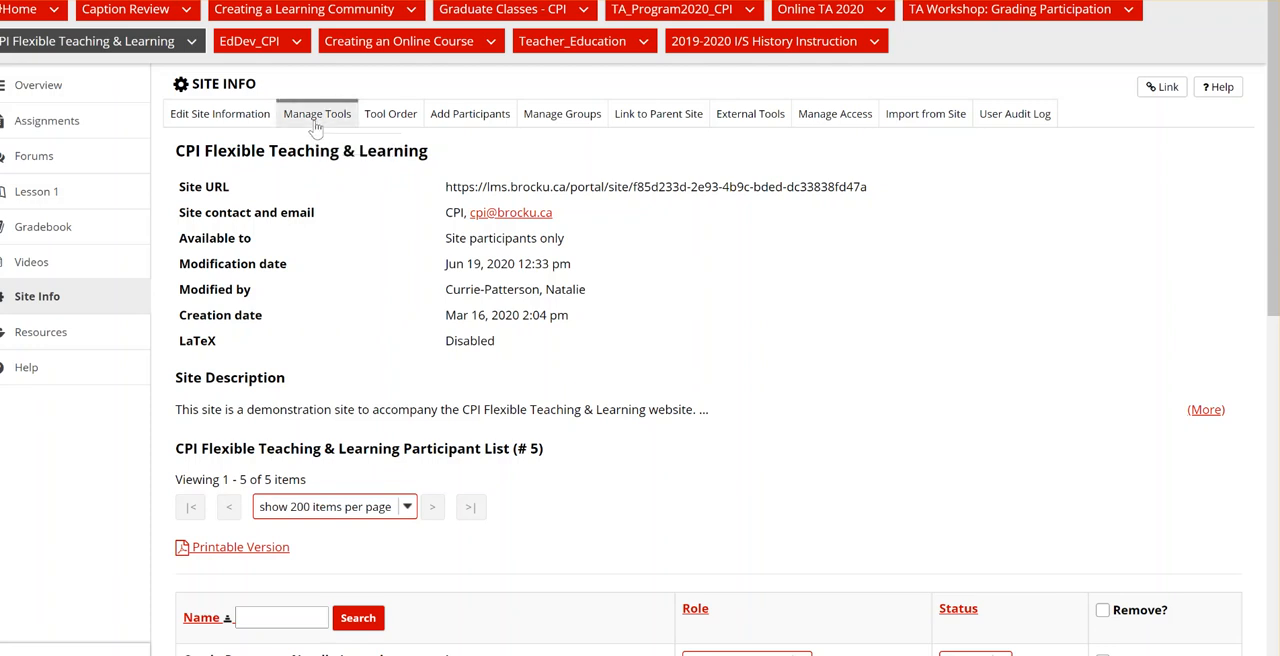
Choose another Lessons tool from the site's tool list and continue.
{"action": "left_click", "coordinate": [316, 112]}
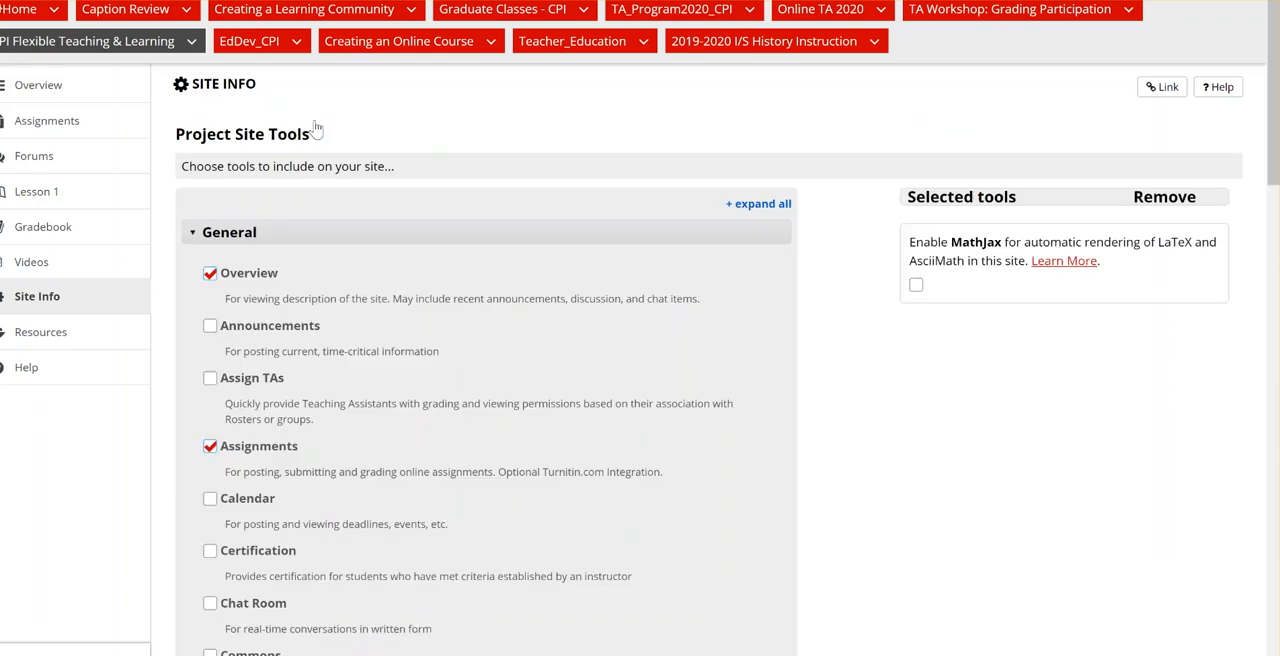
{"action": "scroll", "scroll_direction": "down", "scroll_amount": 3}
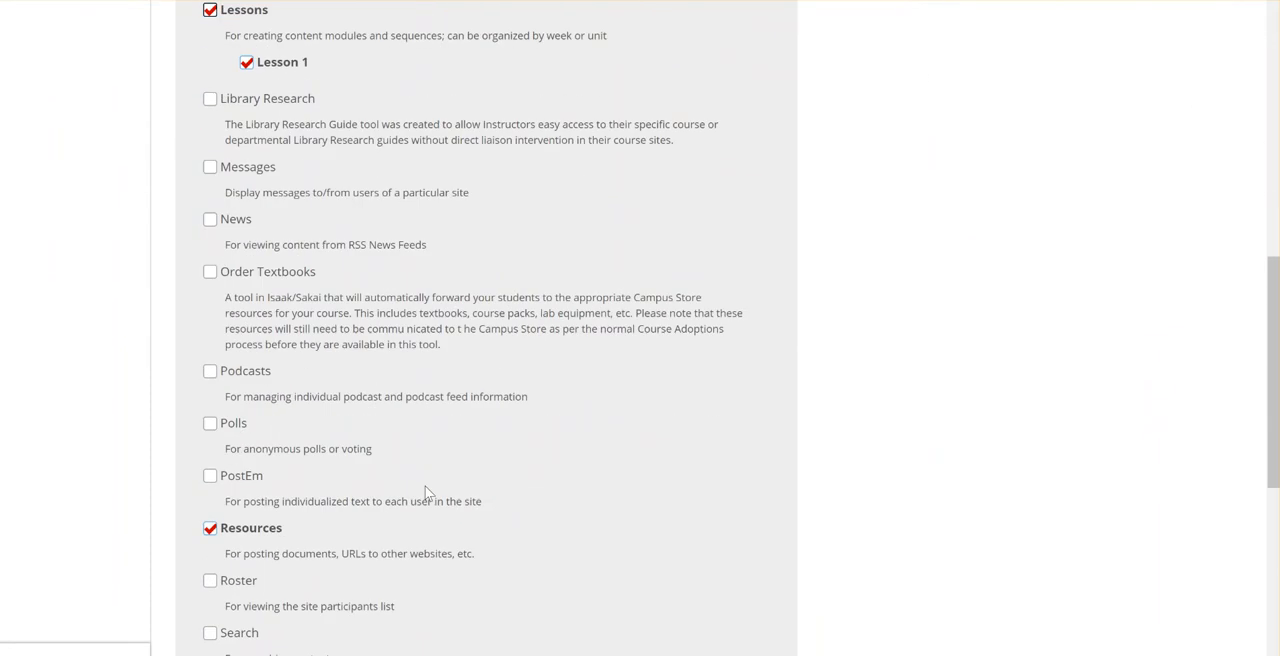
{"action": "scroll", "scroll_direction": "down", "scroll_amount": 3}
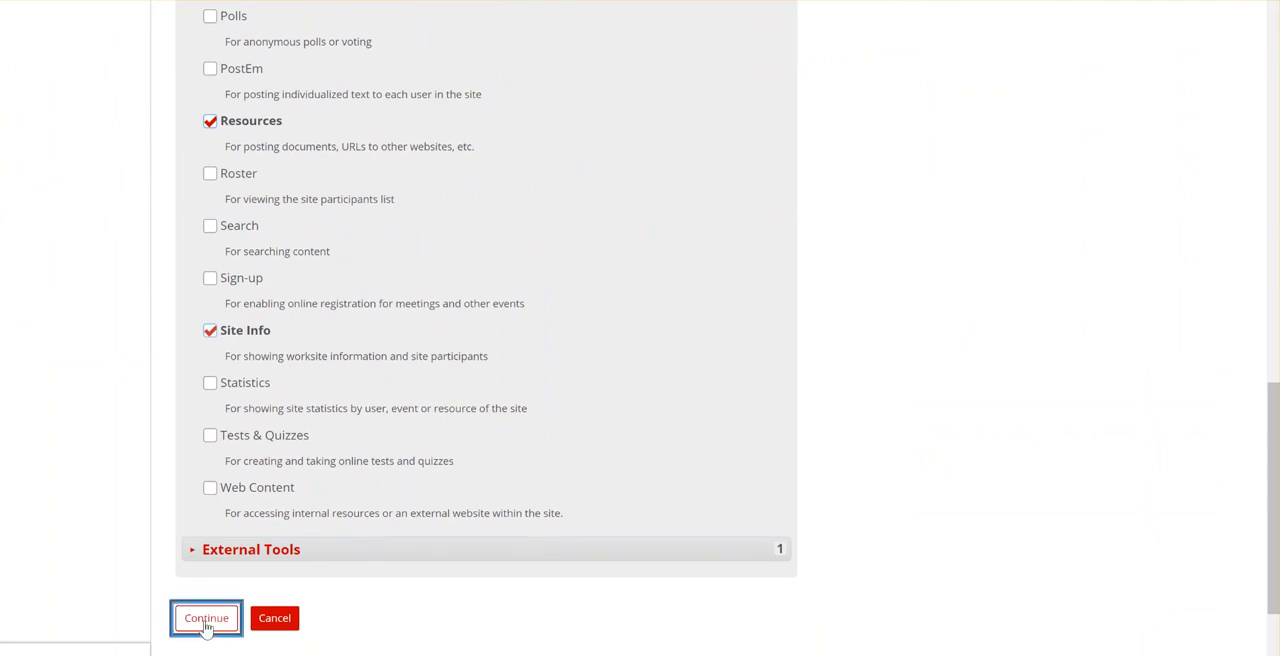
{"action": "left_click", "coordinate": [206, 618]}
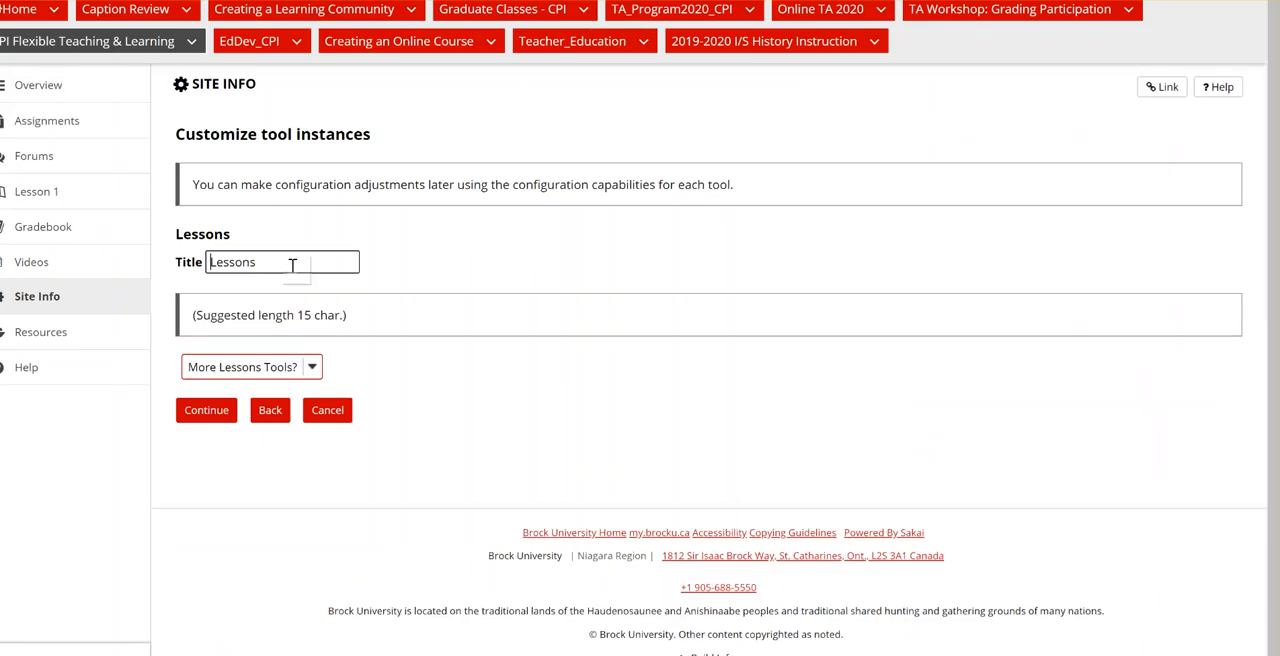
Title the new Lessons tool 'Introductions' and continue to the review of changes.
{"action": "type", "text": "Introductions"}
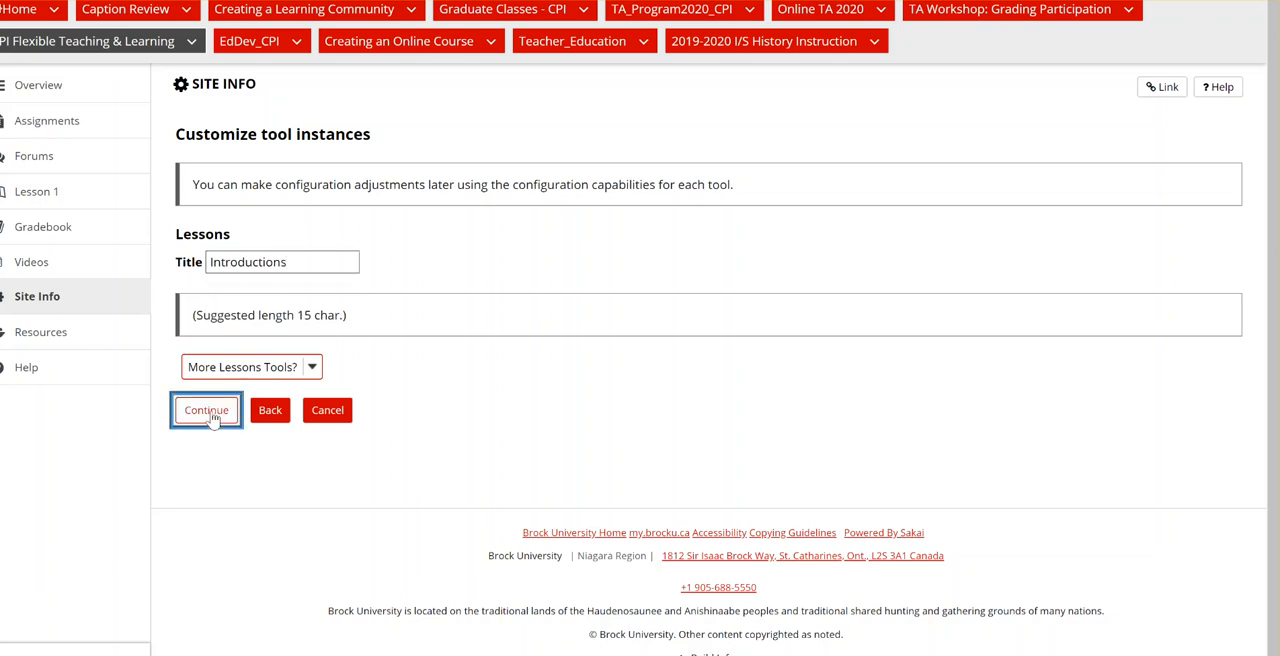
{"action": "left_click", "coordinate": [206, 410]}
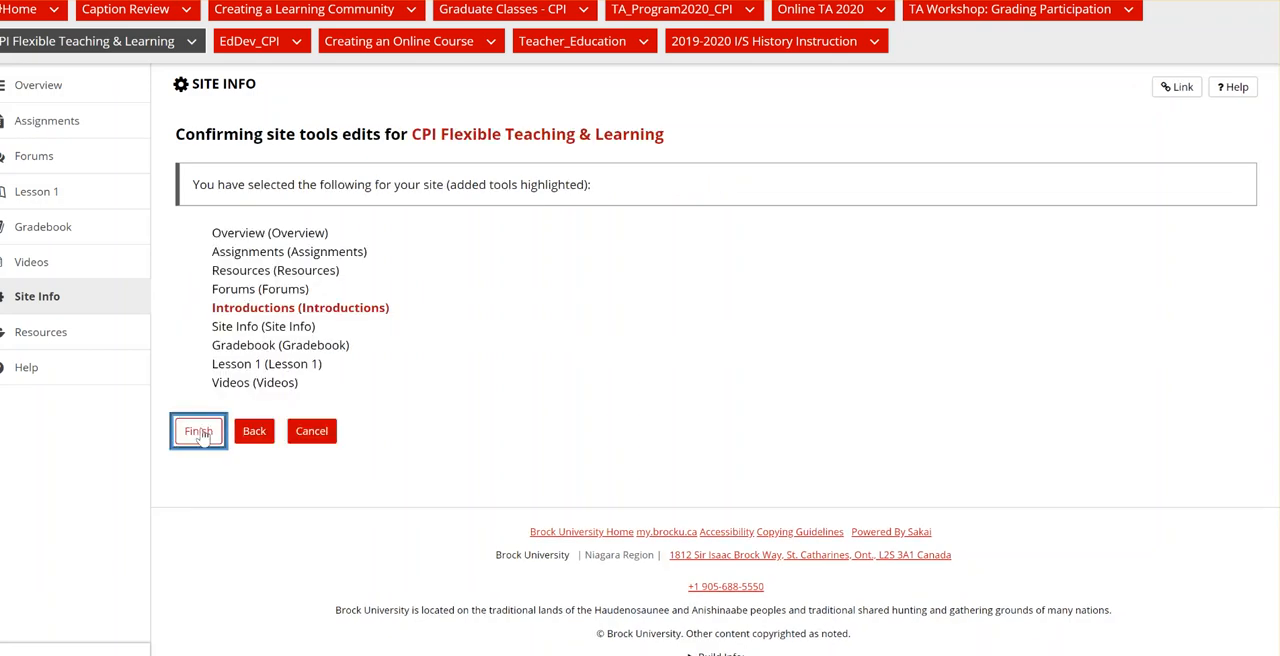
Finish adding the Introductions tool and view the content types available on its page.
{"action": "left_click", "coordinate": [198, 432]}
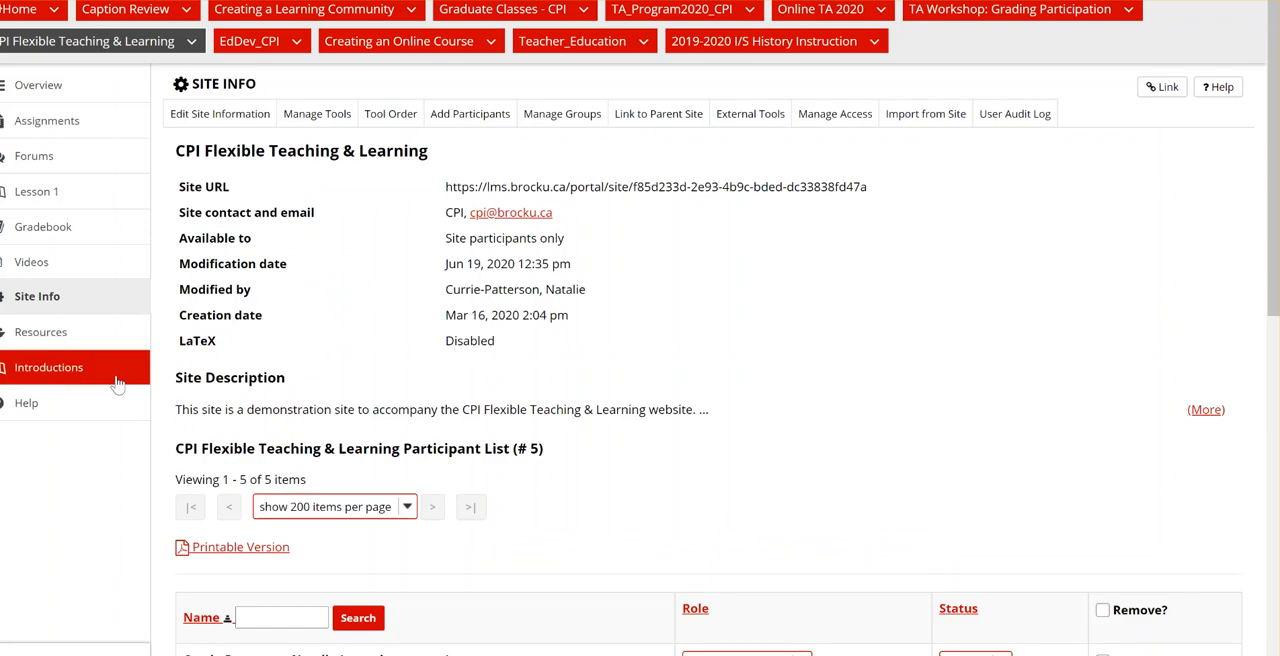
{"action": "mouse_move", "coordinate": [350, 262]}
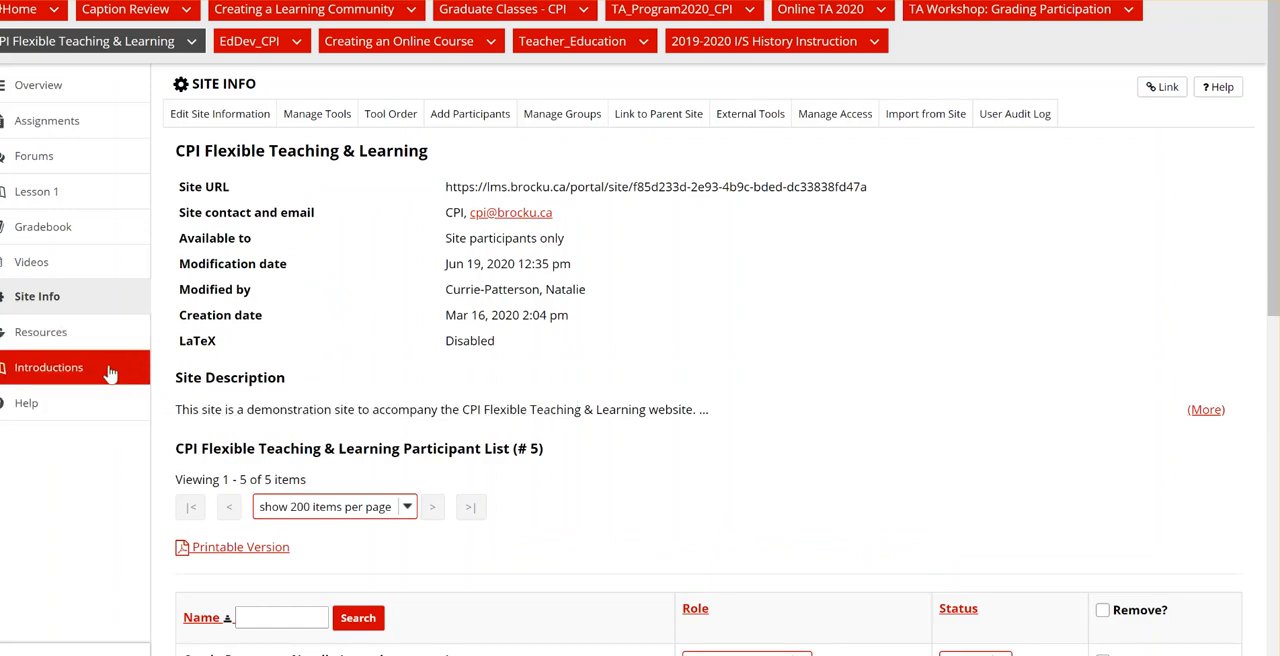
{"action": "left_click", "coordinate": [52, 368]}
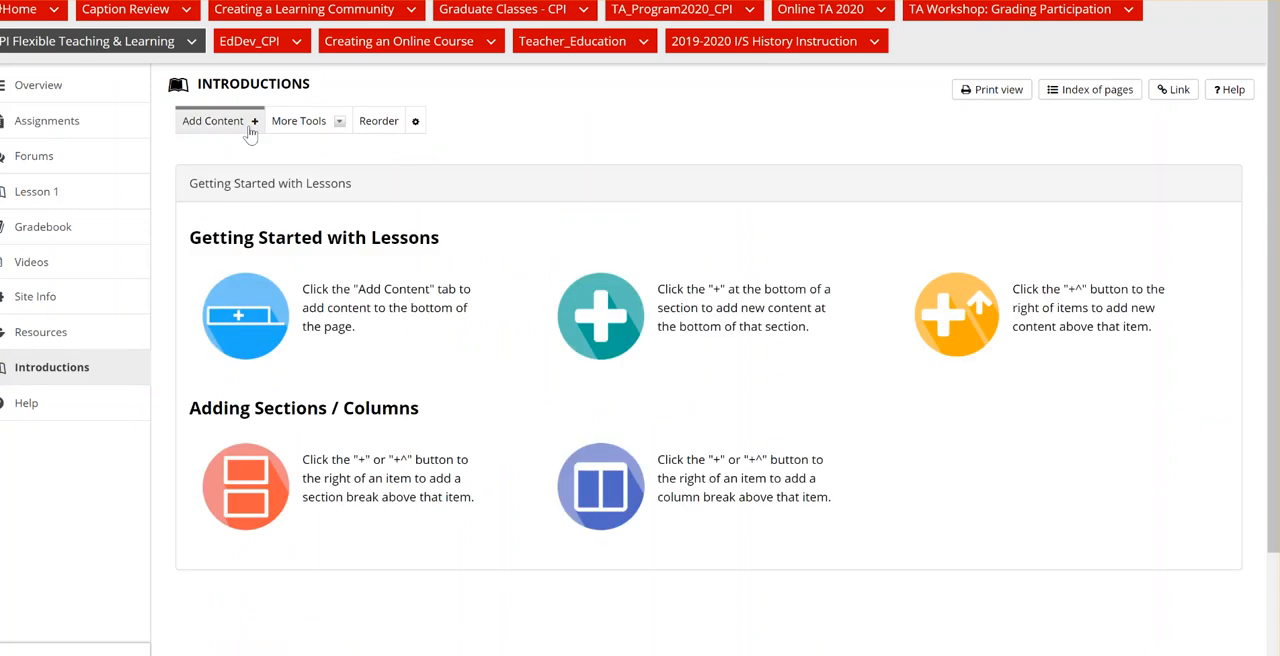
{"action": "left_click", "coordinate": [212, 120]}
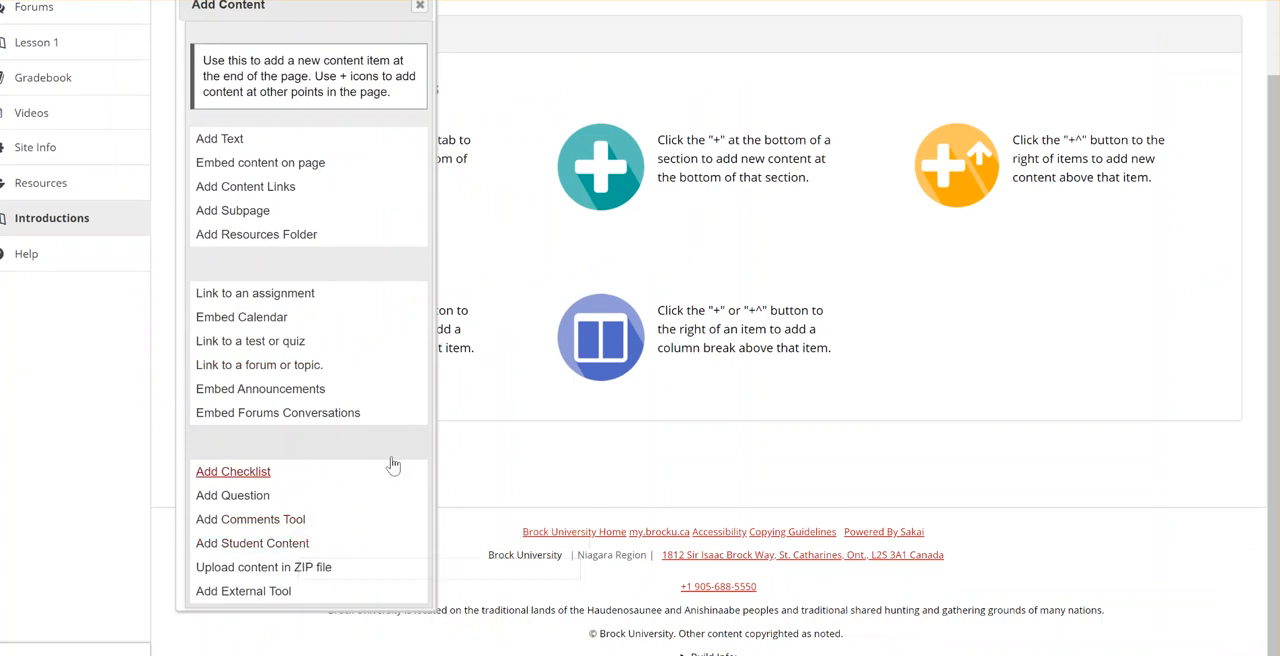
{"action": "mouse_move", "coordinate": [336, 532]}
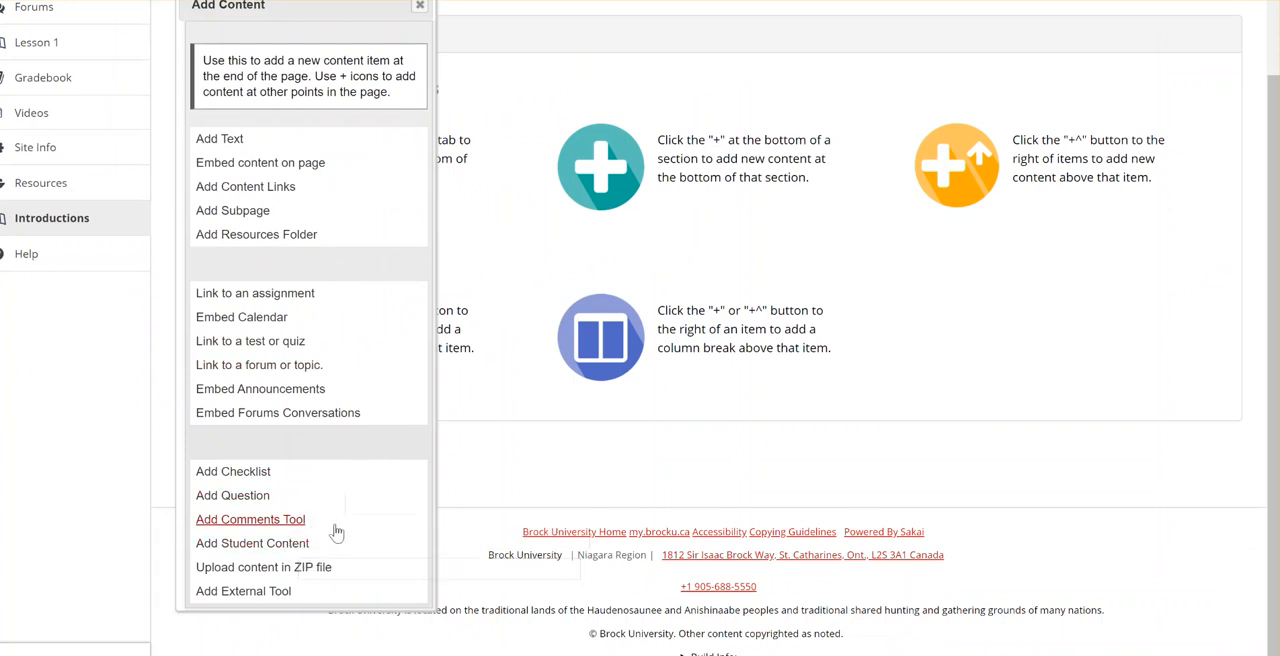
{"action": "mouse_move", "coordinate": [288, 556]}
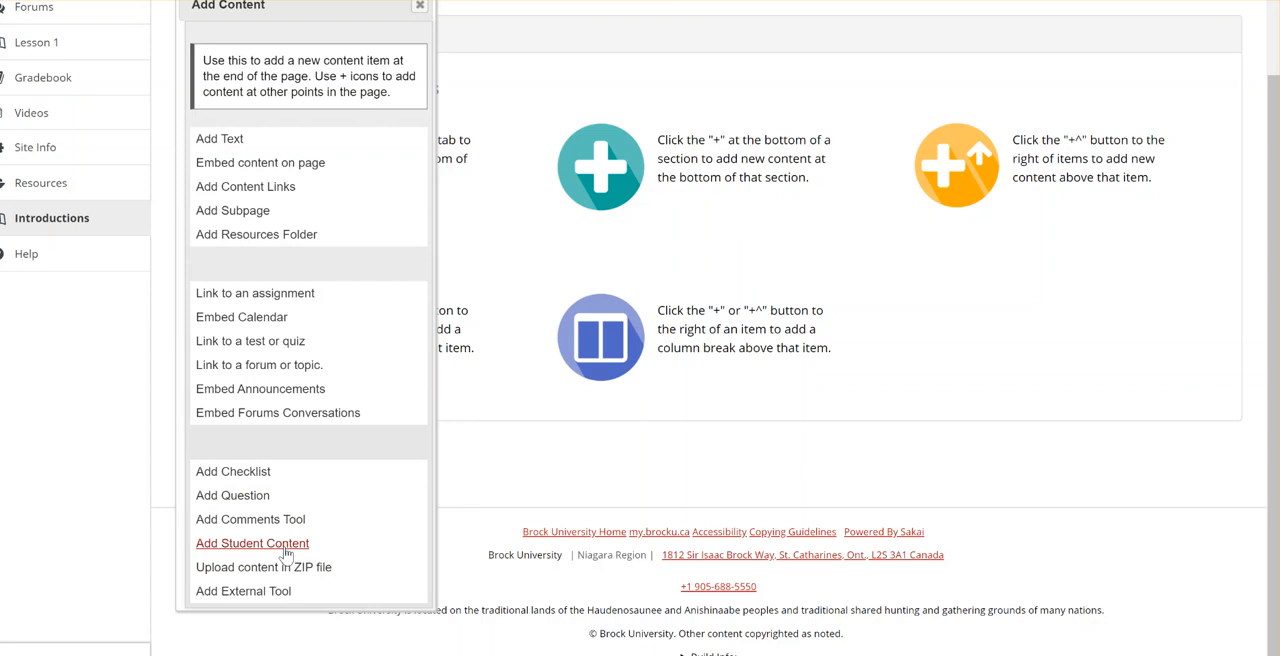
Add a Student Content section listing the students' pages.
{"action": "left_click", "coordinate": [252, 544]}
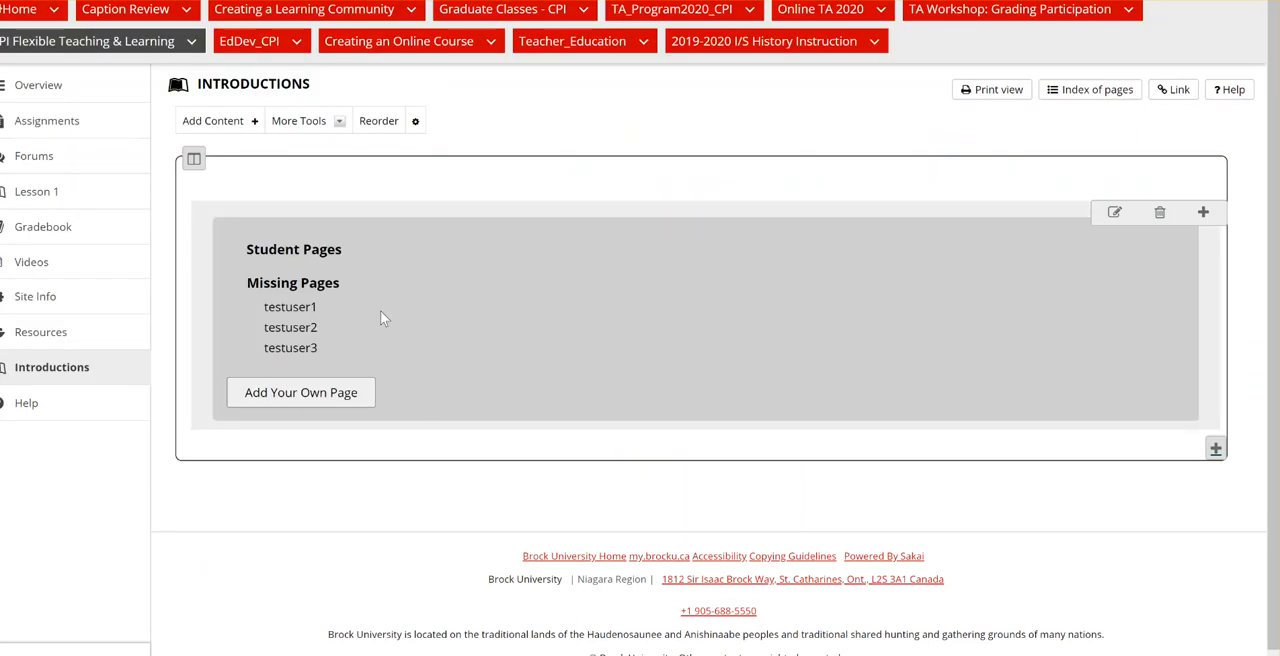
{"action": "mouse_move", "coordinate": [364, 272]}
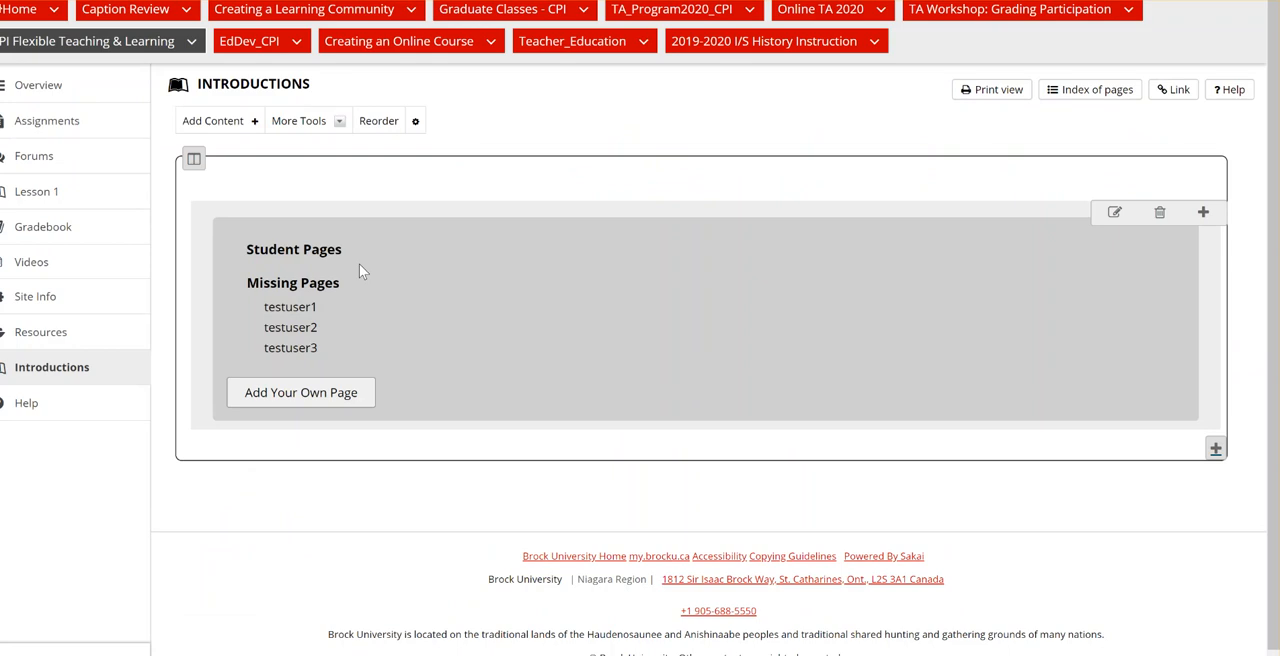
{"action": "mouse_move", "coordinate": [368, 278]}
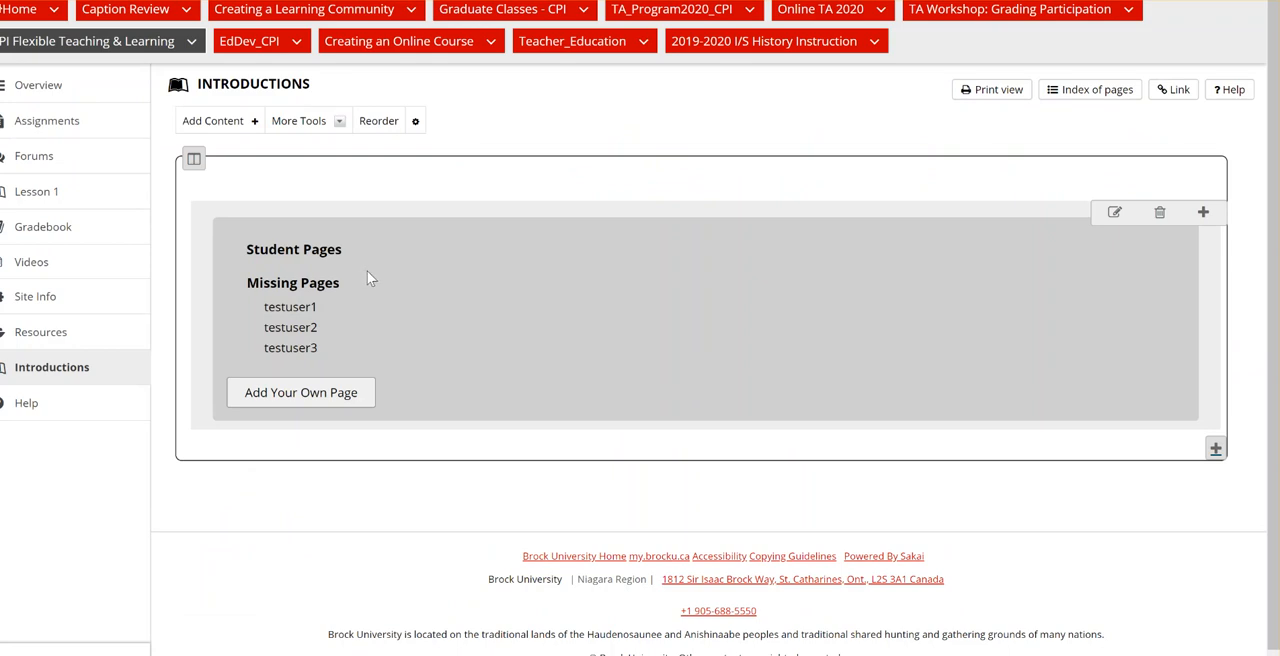
{"action": "mouse_move", "coordinate": [360, 338]}
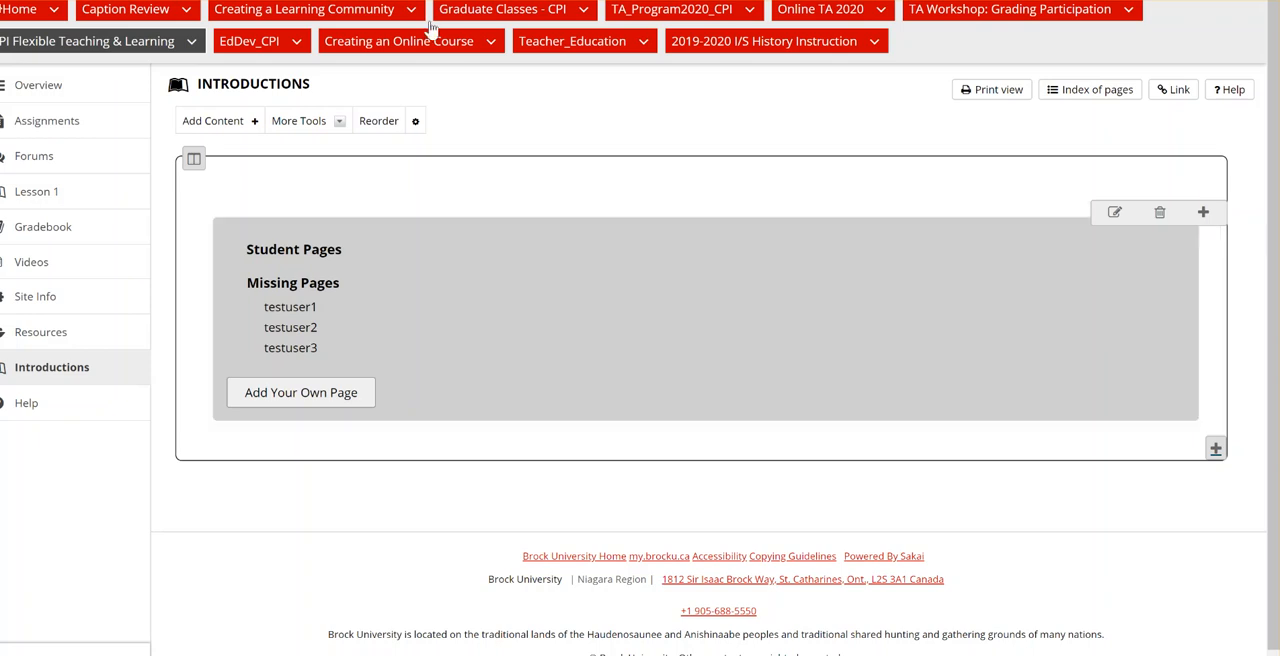
{"action": "mouse_move", "coordinate": [1112, 278]}
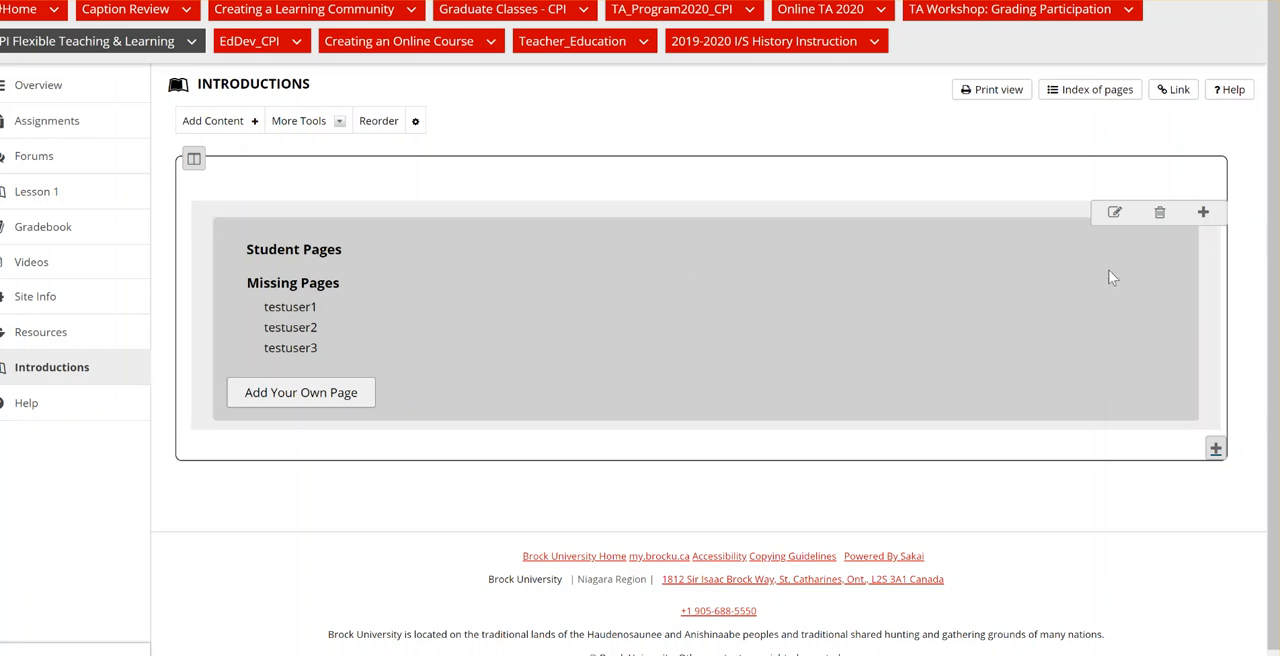
{"action": "mouse_move", "coordinate": [1114, 212]}
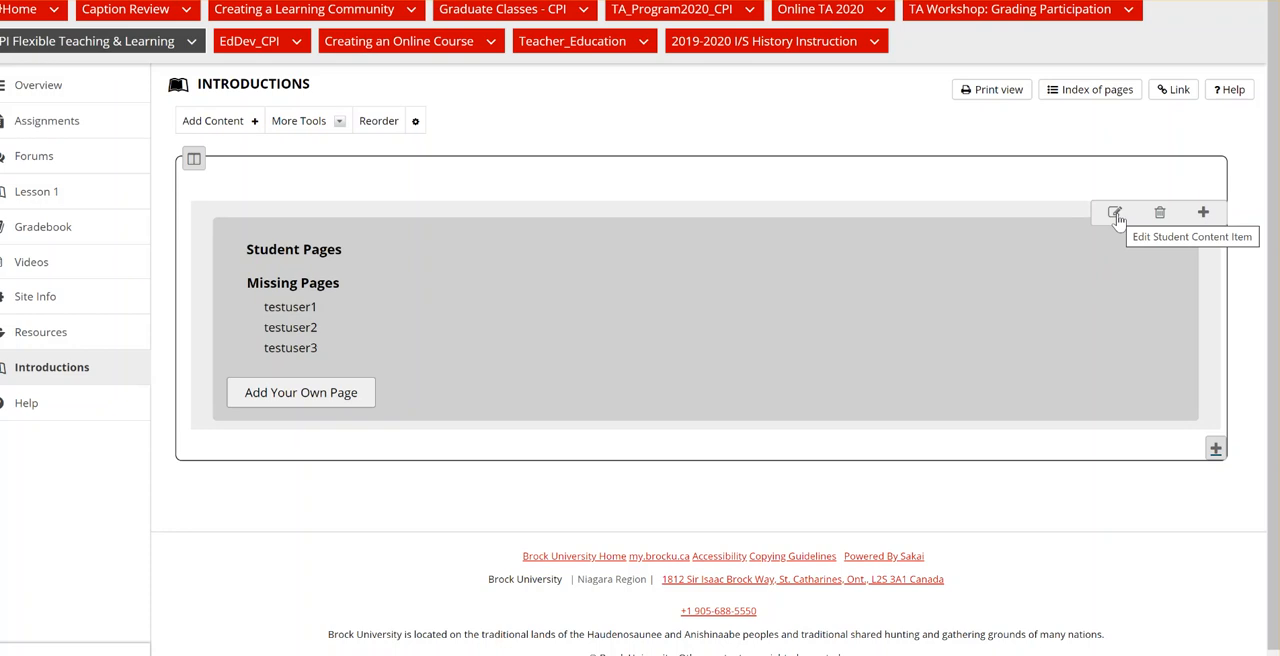
Review the Student Content section settings and save them with Update Item.
{"action": "left_click", "coordinate": [1114, 212]}
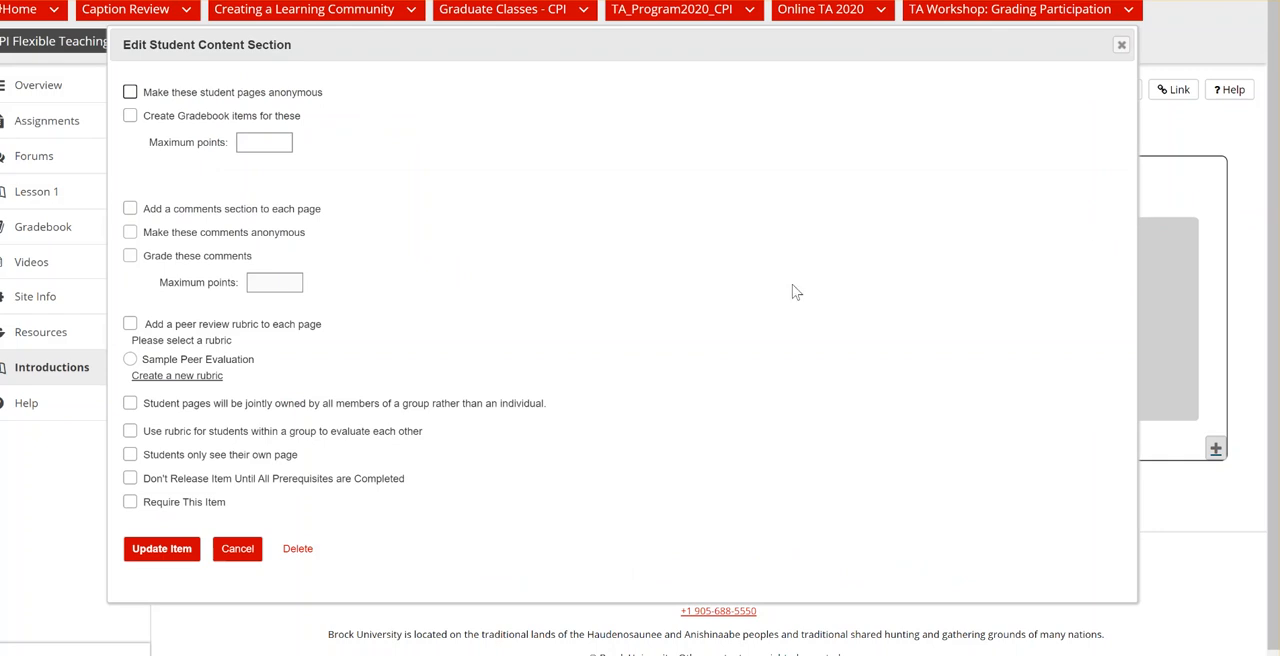
{"action": "mouse_move", "coordinate": [404, 160]}
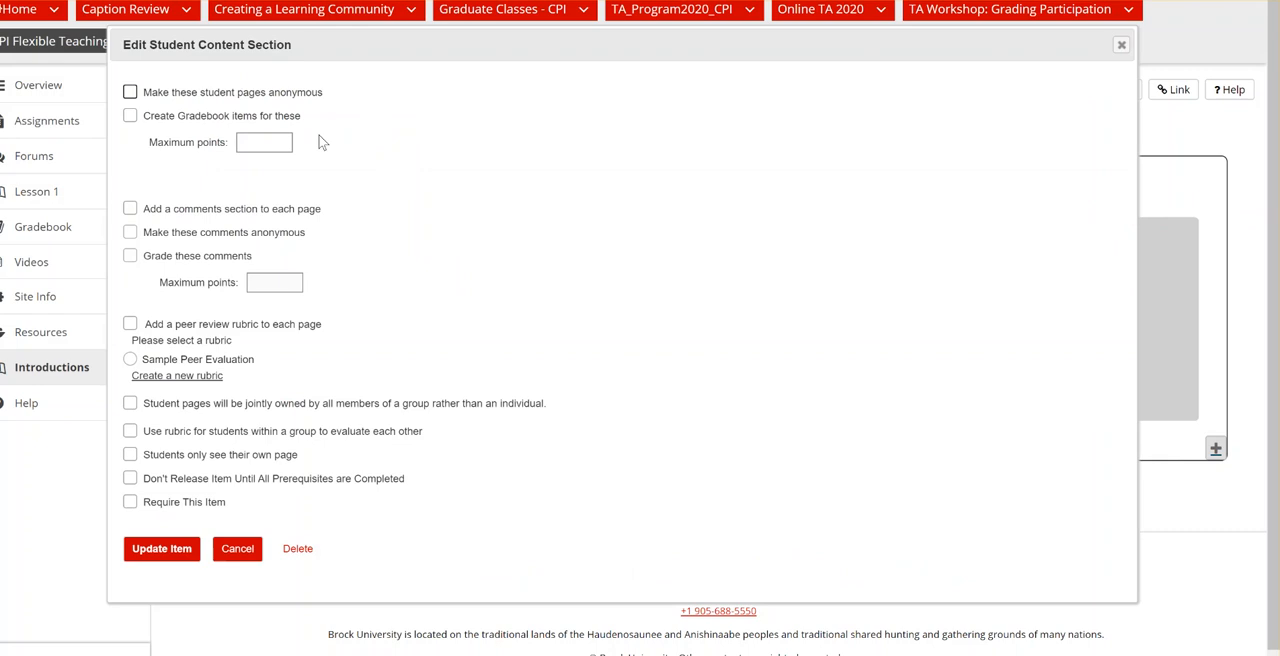
{"action": "mouse_move", "coordinate": [338, 214]}
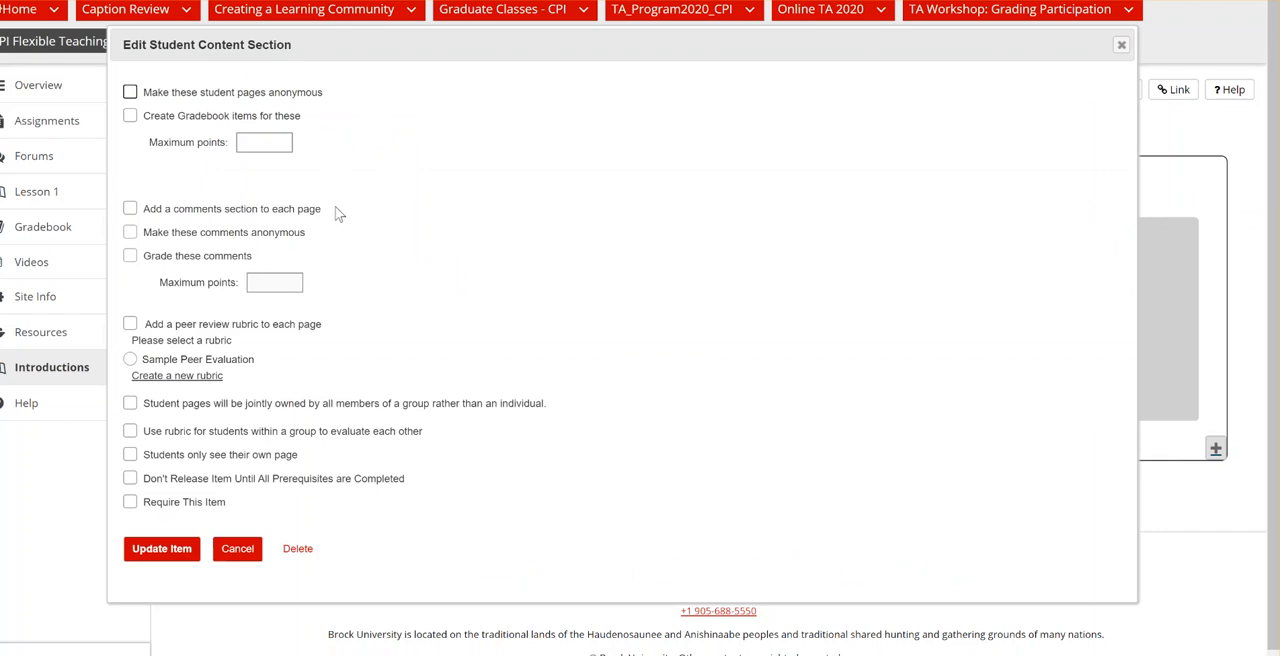
{"action": "mouse_move", "coordinate": [338, 220]}
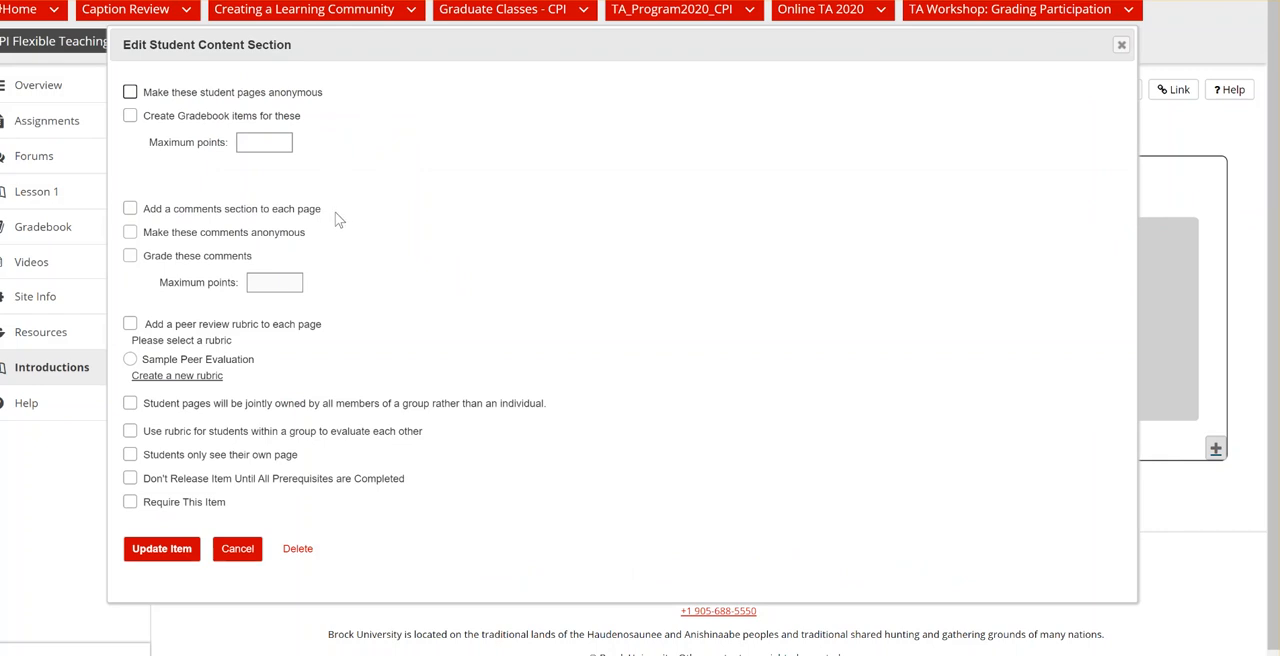
{"action": "mouse_move", "coordinate": [324, 240]}
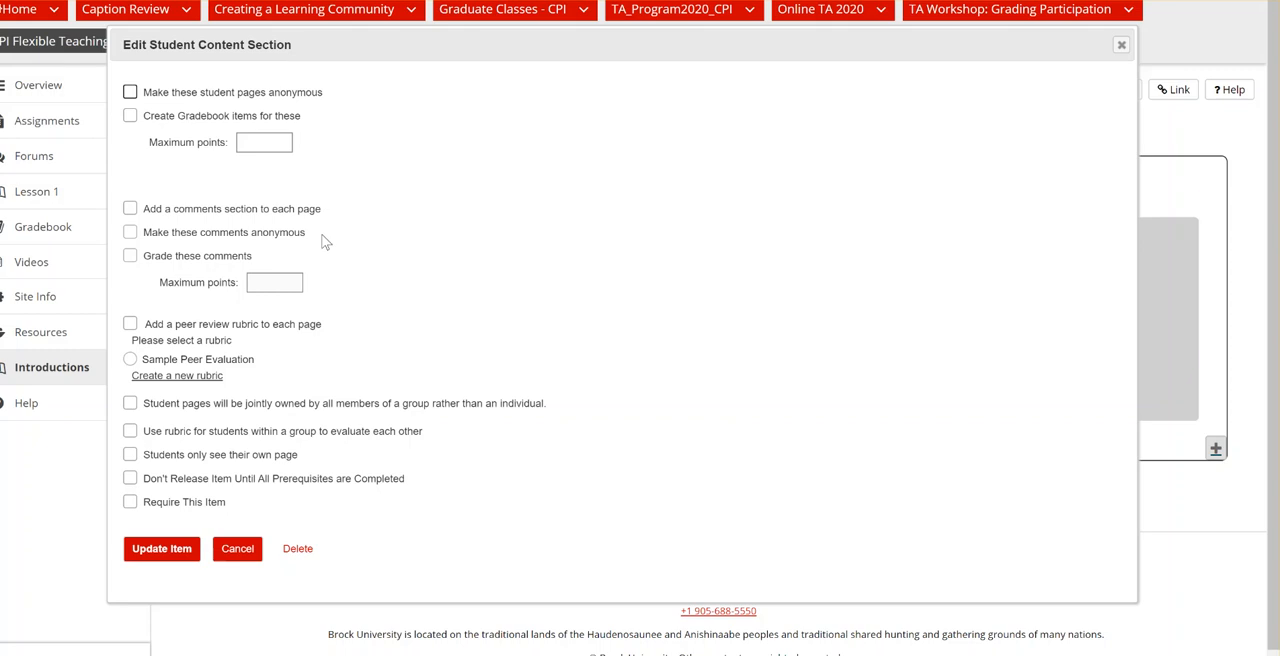
{"action": "mouse_move", "coordinate": [324, 248]}
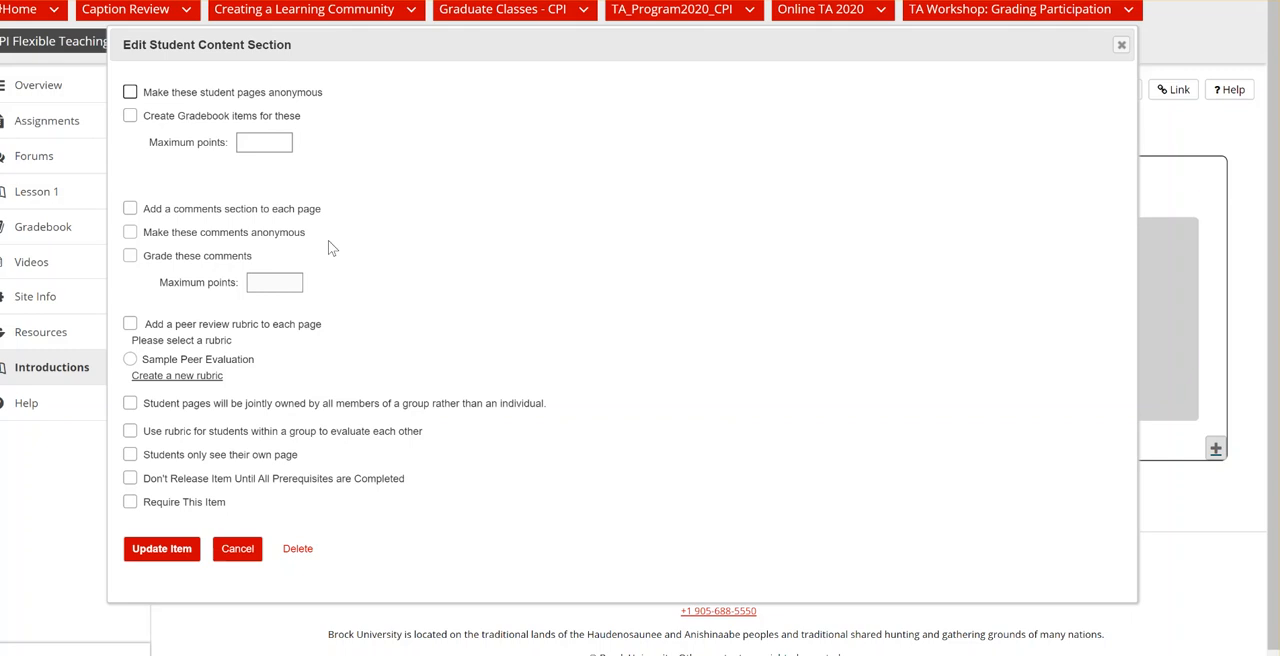
{"action": "mouse_move", "coordinate": [328, 282]}
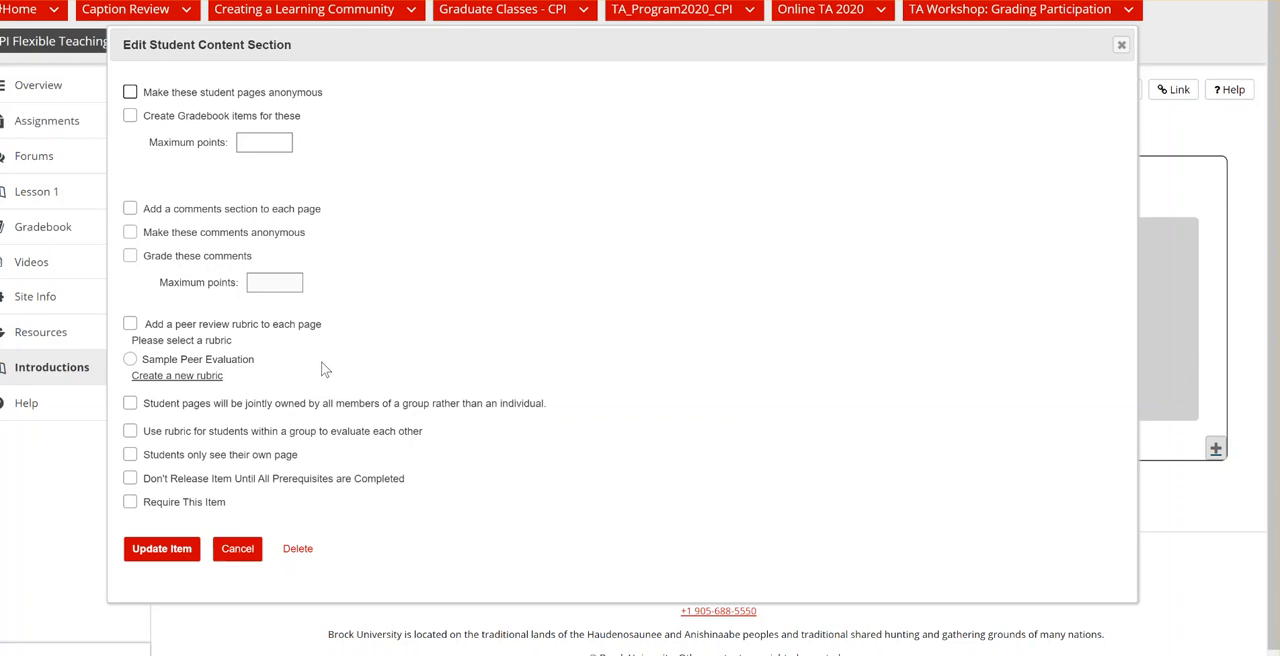
{"action": "mouse_move", "coordinate": [344, 372]}
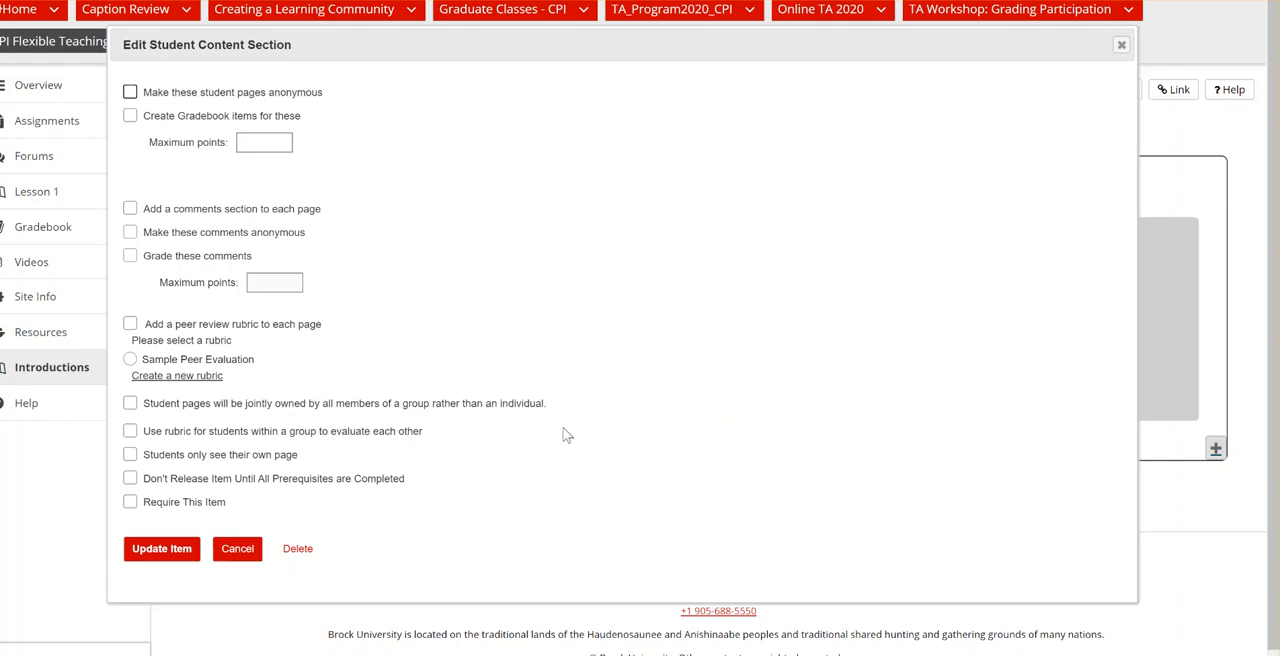
{"action": "mouse_move", "coordinate": [568, 436]}
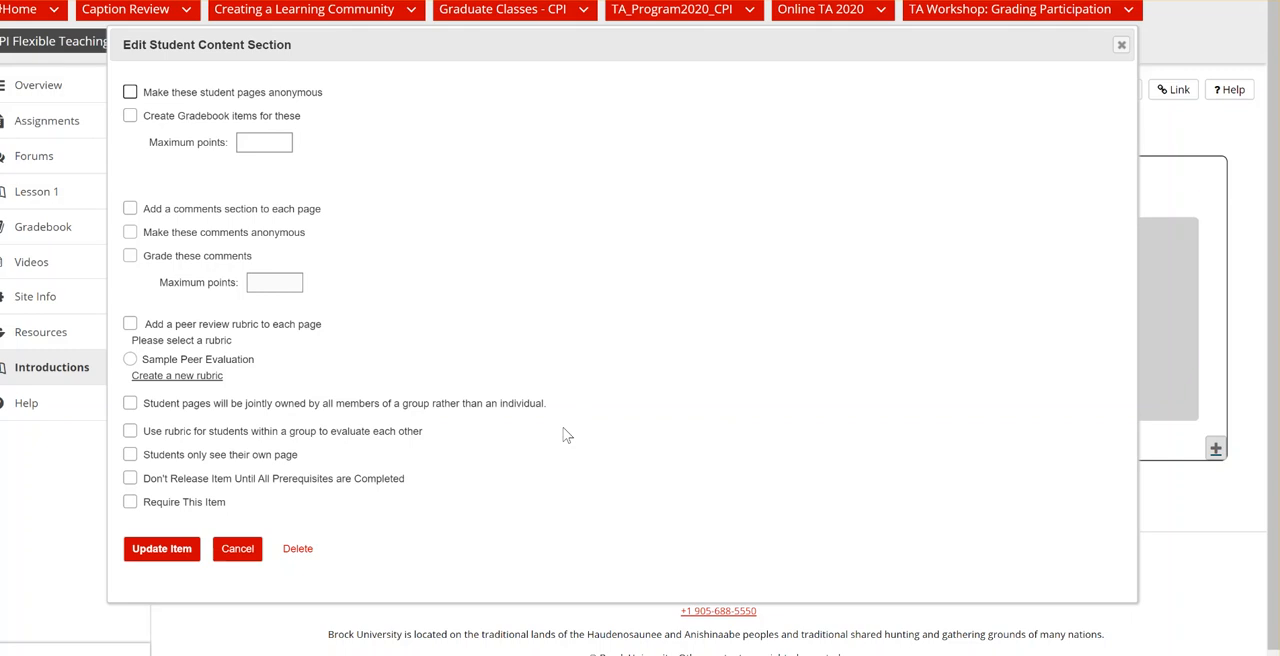
{"action": "mouse_move", "coordinate": [484, 464]}
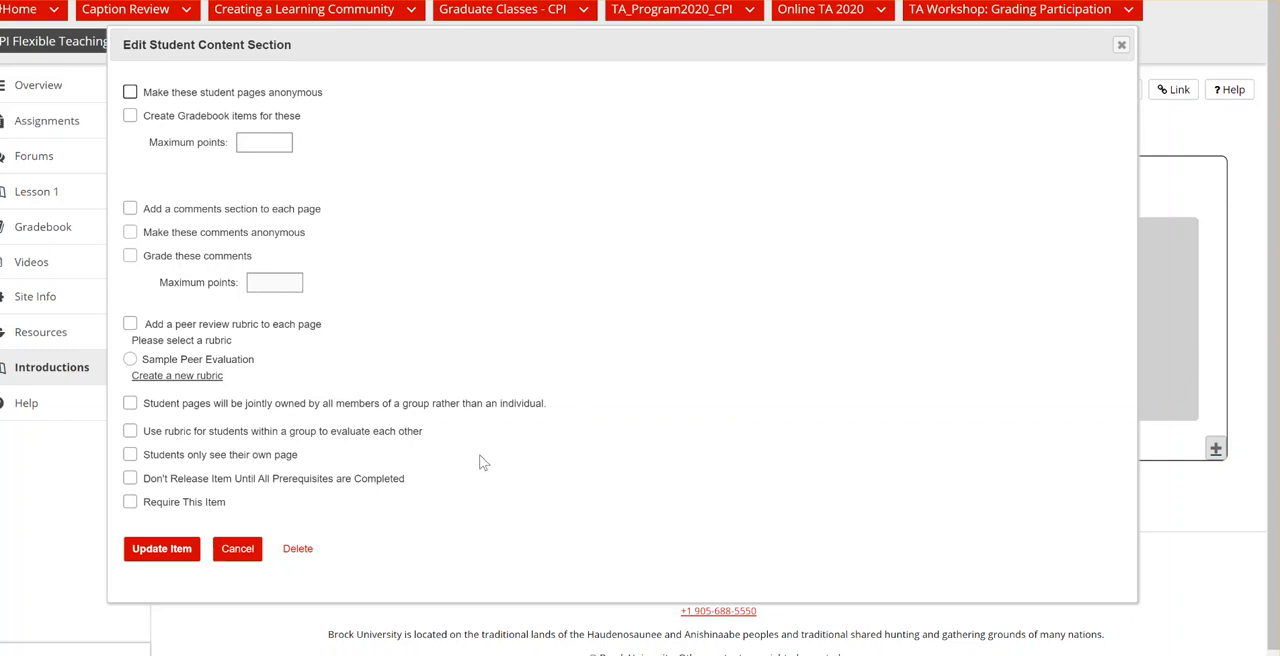
{"action": "mouse_move", "coordinate": [490, 470]}
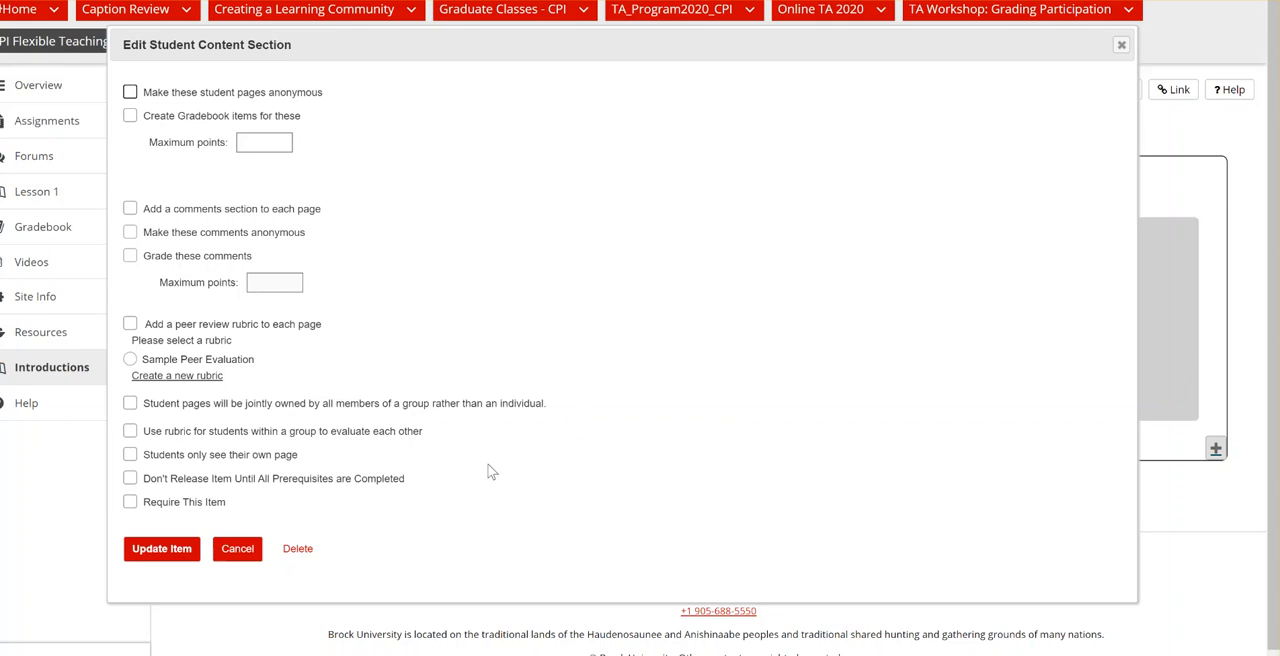
{"action": "mouse_move", "coordinate": [372, 468]}
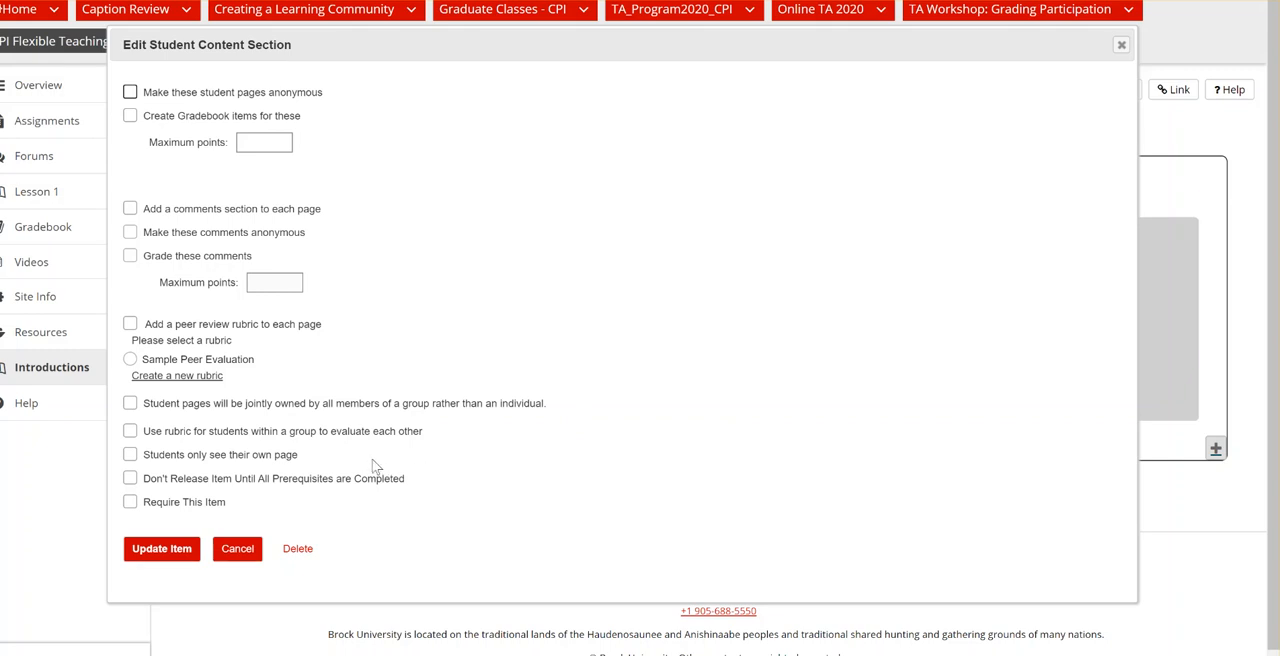
{"action": "mouse_move", "coordinate": [322, 464]}
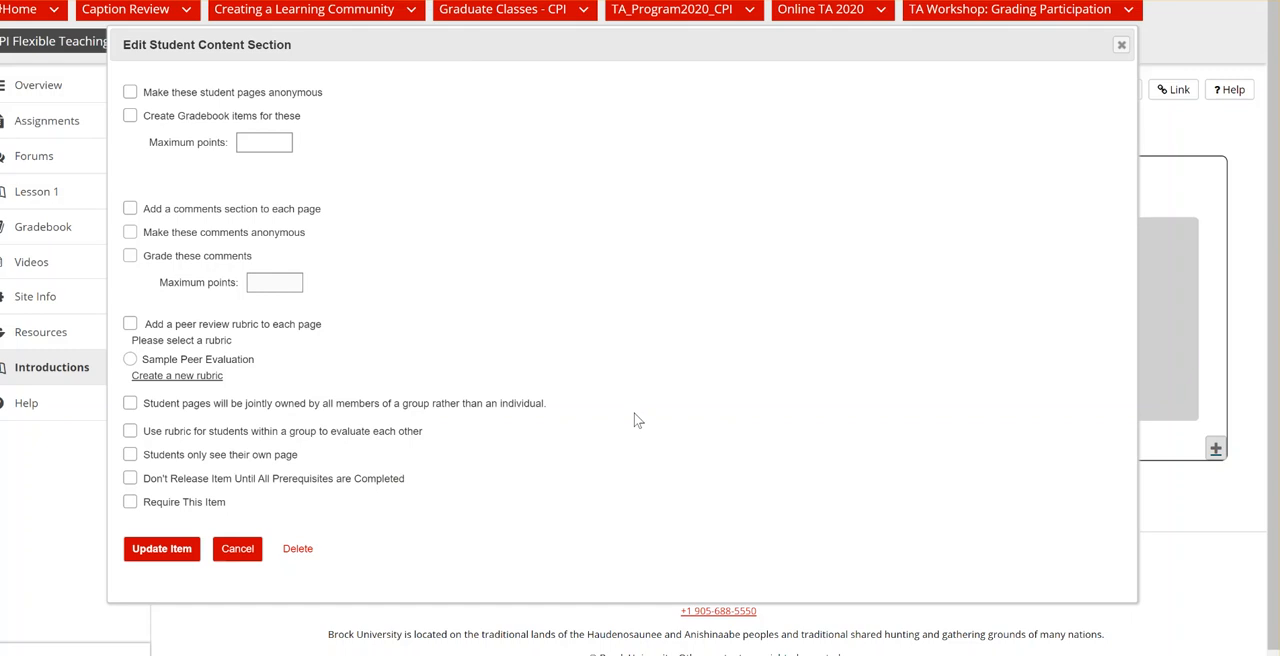
{"action": "mouse_move", "coordinate": [160, 548]}
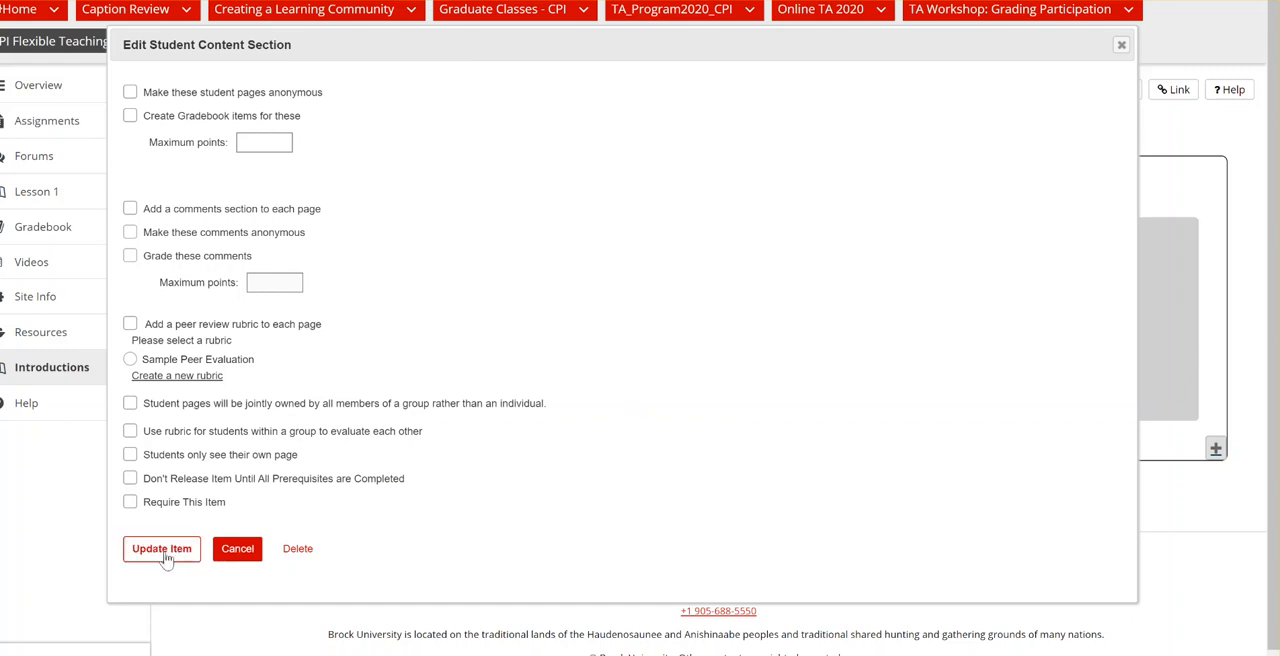
{"action": "left_click", "coordinate": [160, 548]}
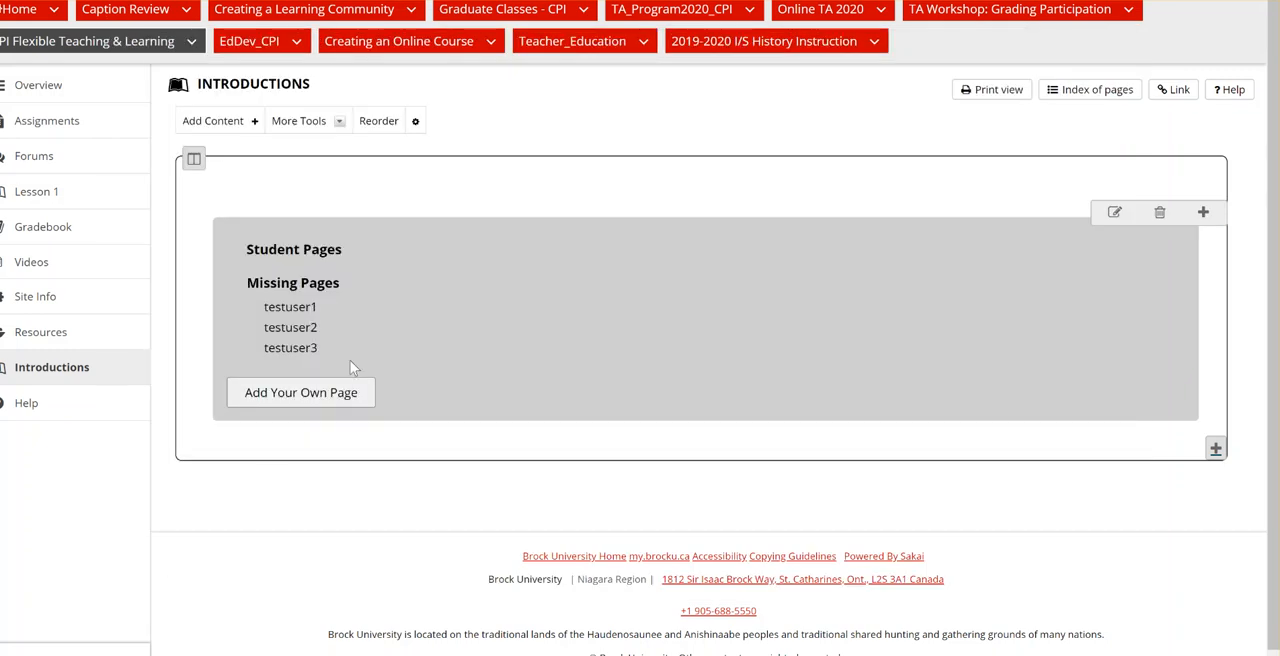
Start a new text item on the Introductions page.
{"action": "left_click", "coordinate": [212, 120]}
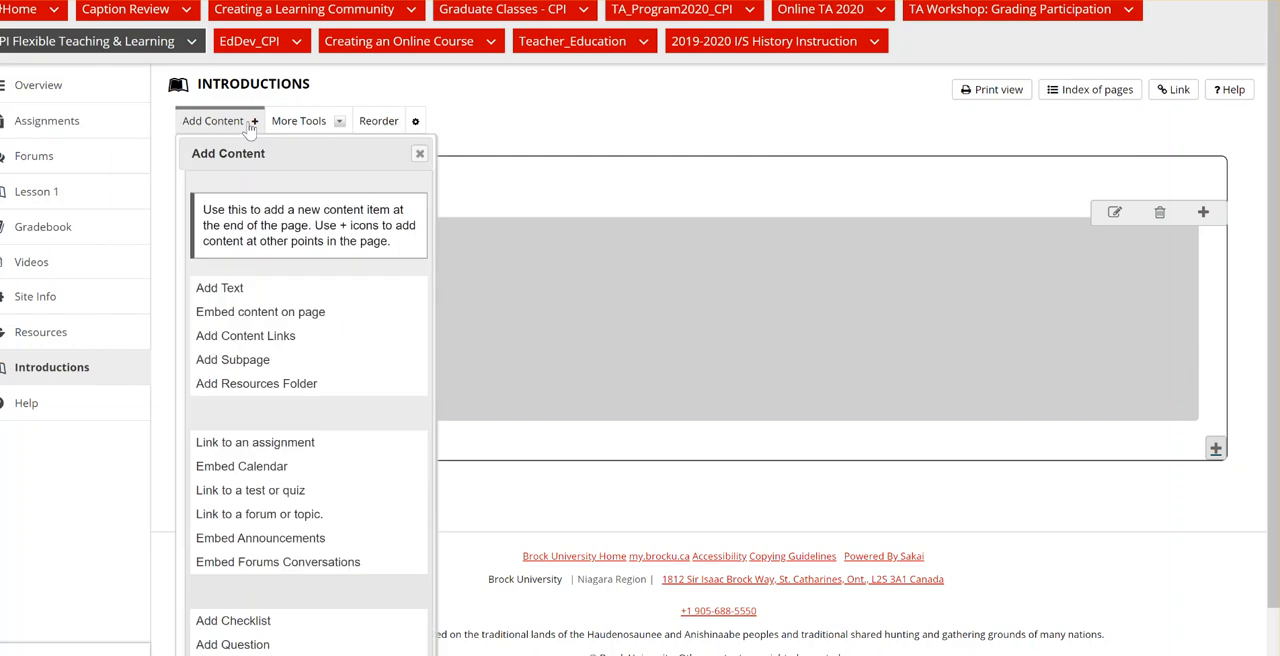
{"action": "mouse_move", "coordinate": [220, 288]}
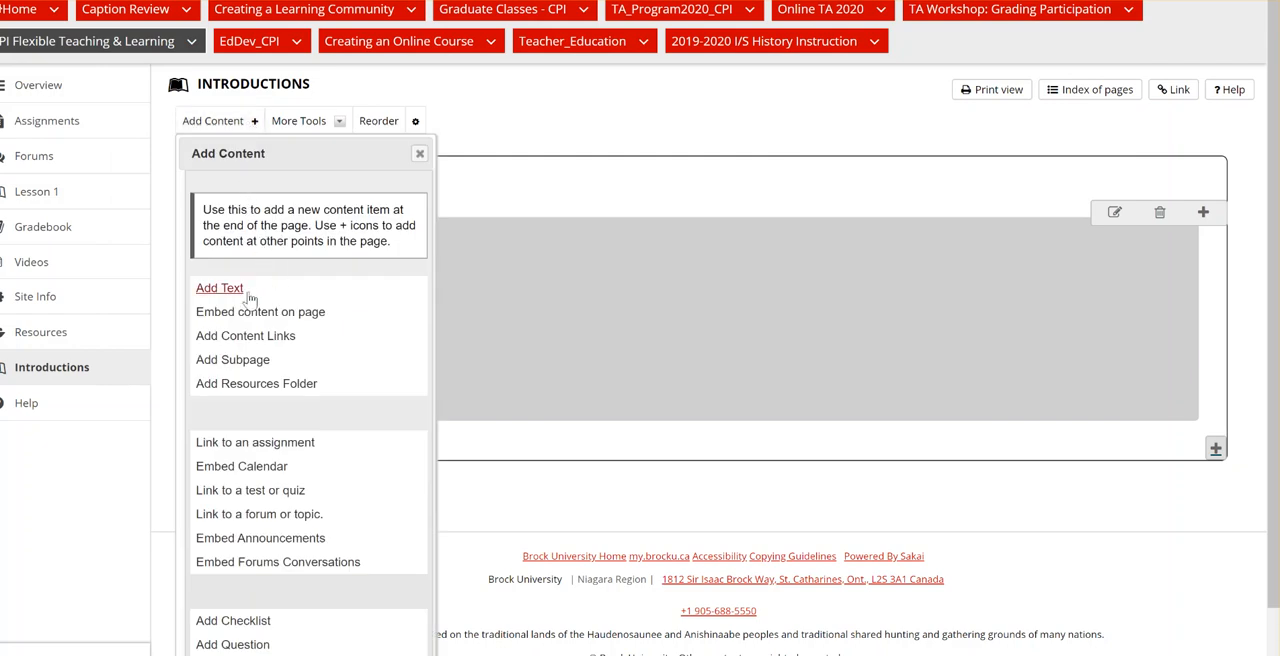
{"action": "left_click", "coordinate": [220, 288]}
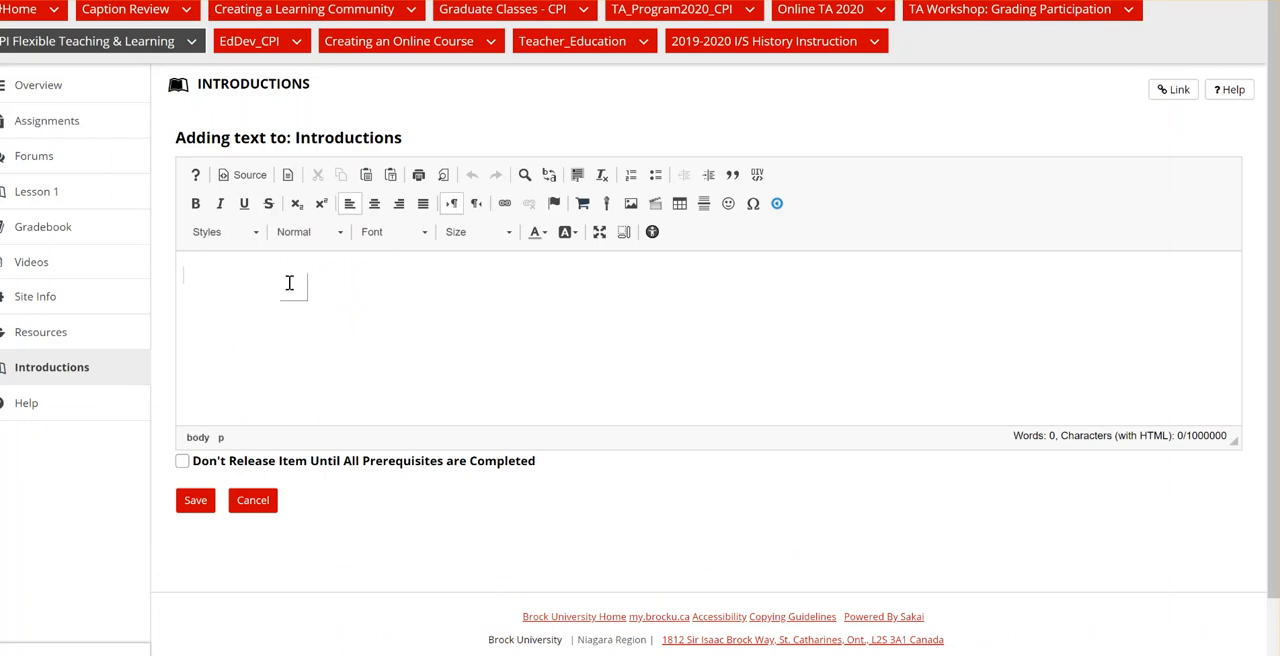
Save the text 'Hello please ... your page to introduce yourself to the group'.
{"action": "type", "text": "Hello"}
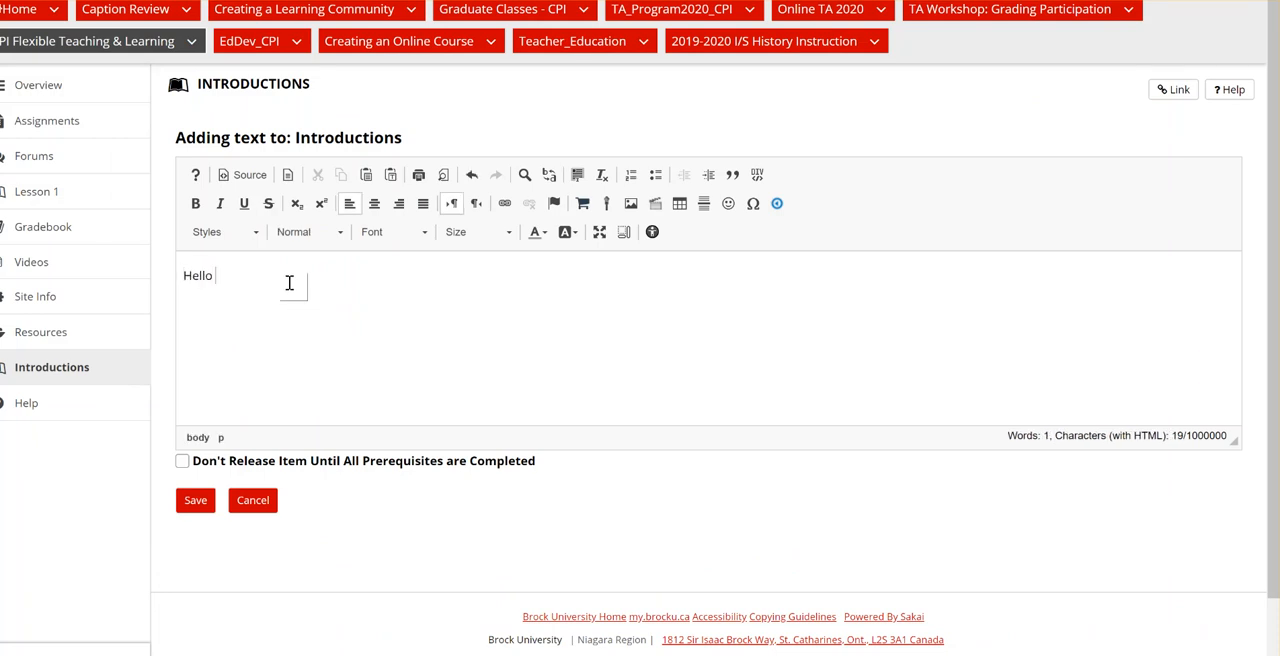
{"action": "type", "text": "please use"}
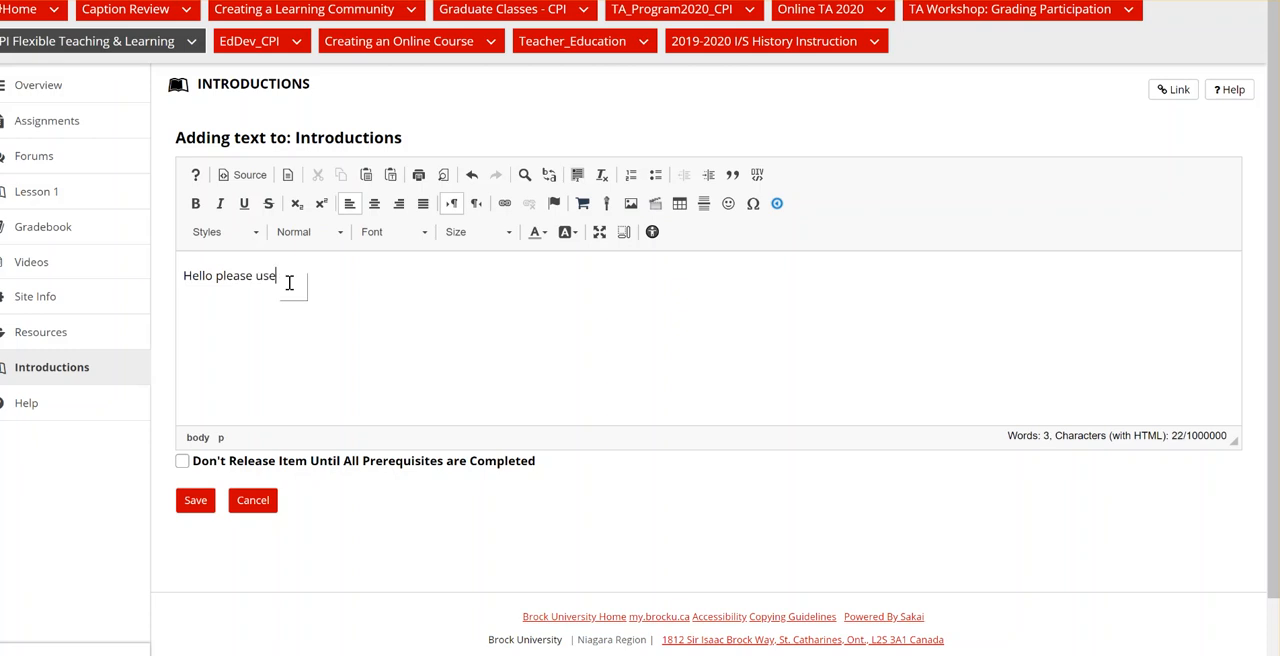
{"action": "type", "text": "your"}
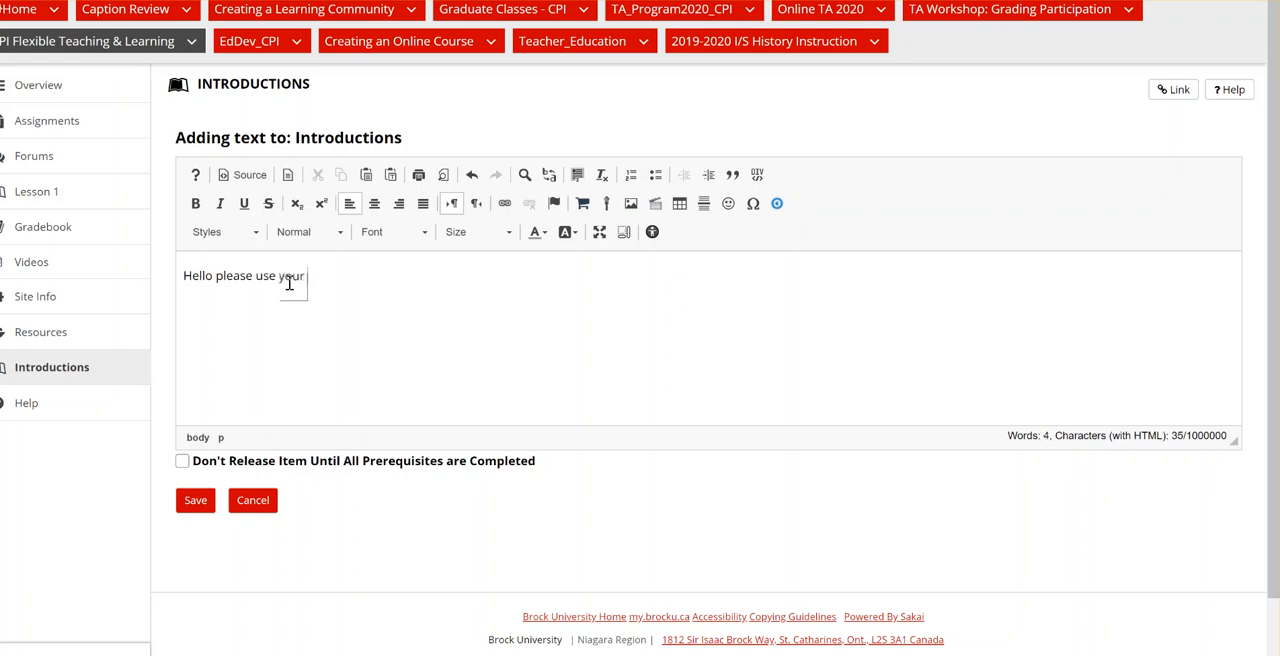
{"action": "type", "text": "page to"}
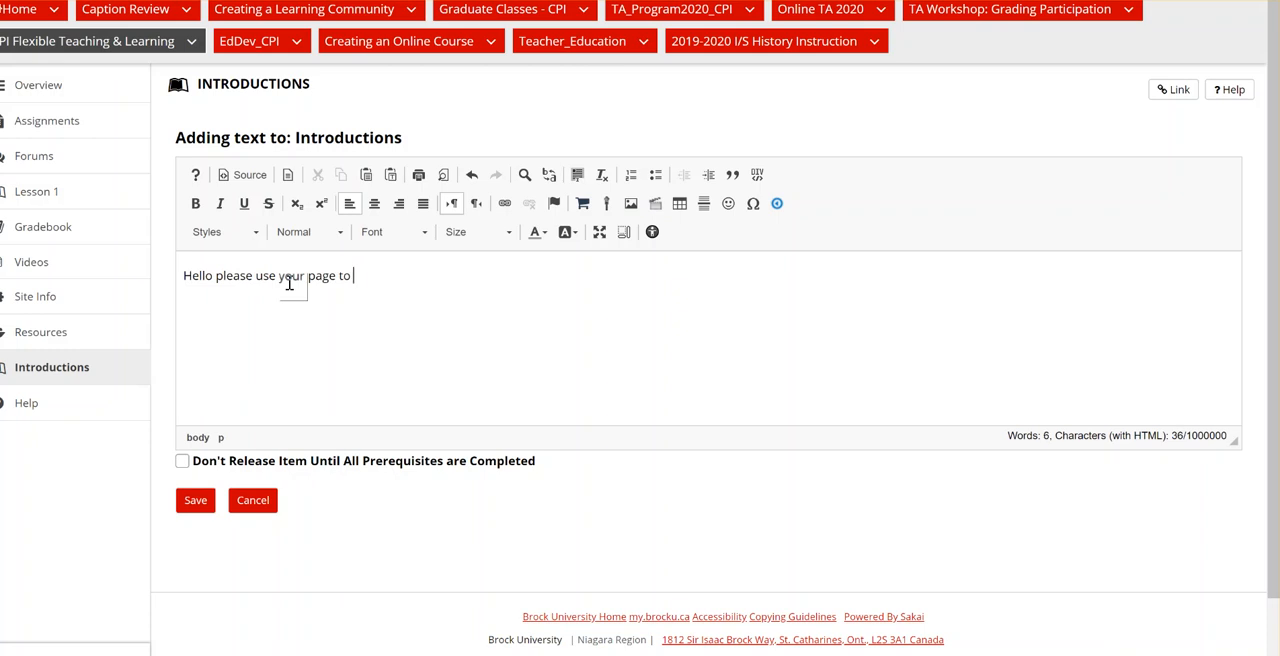
{"action": "type", "text": "introducte"}
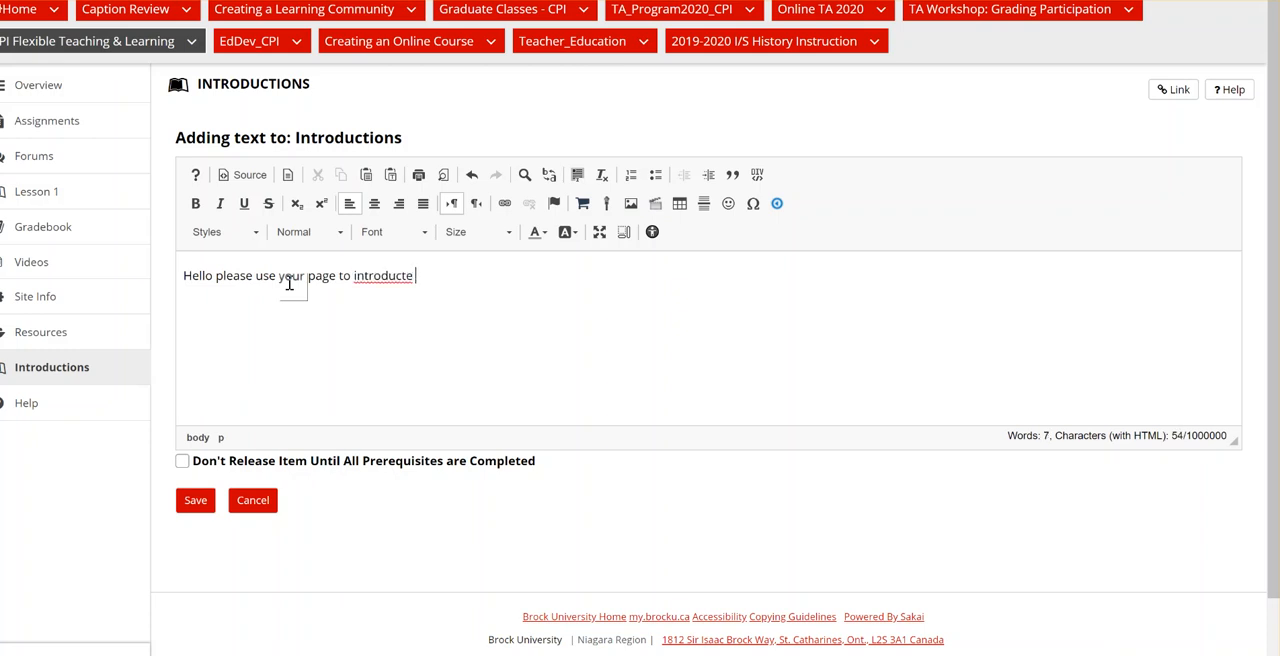
{"action": "type", "text": "yourself to"}
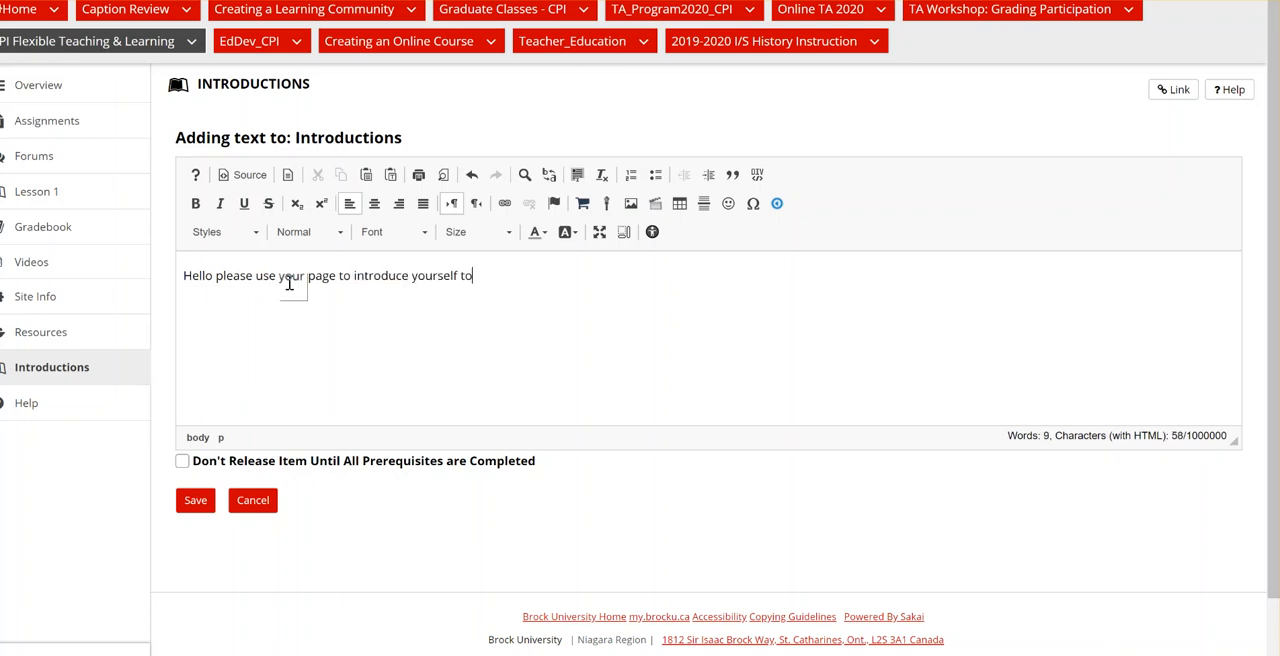
{"action": "type", "text": "the group."}
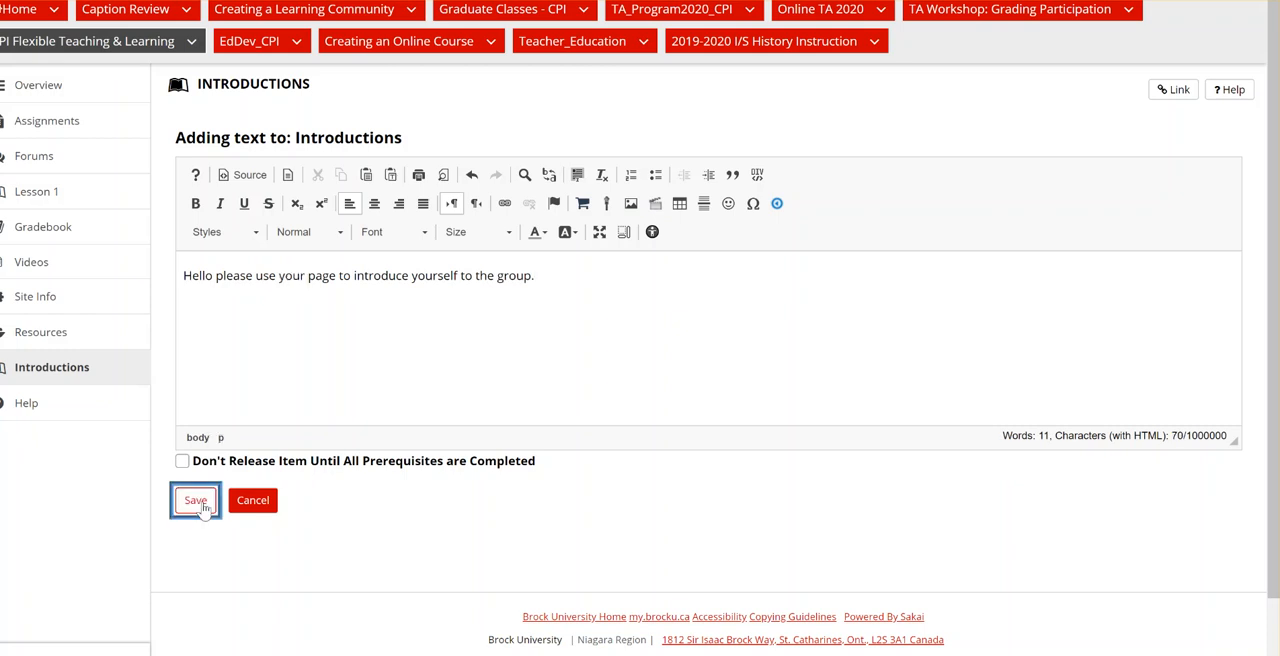
{"action": "left_click", "coordinate": [196, 500]}
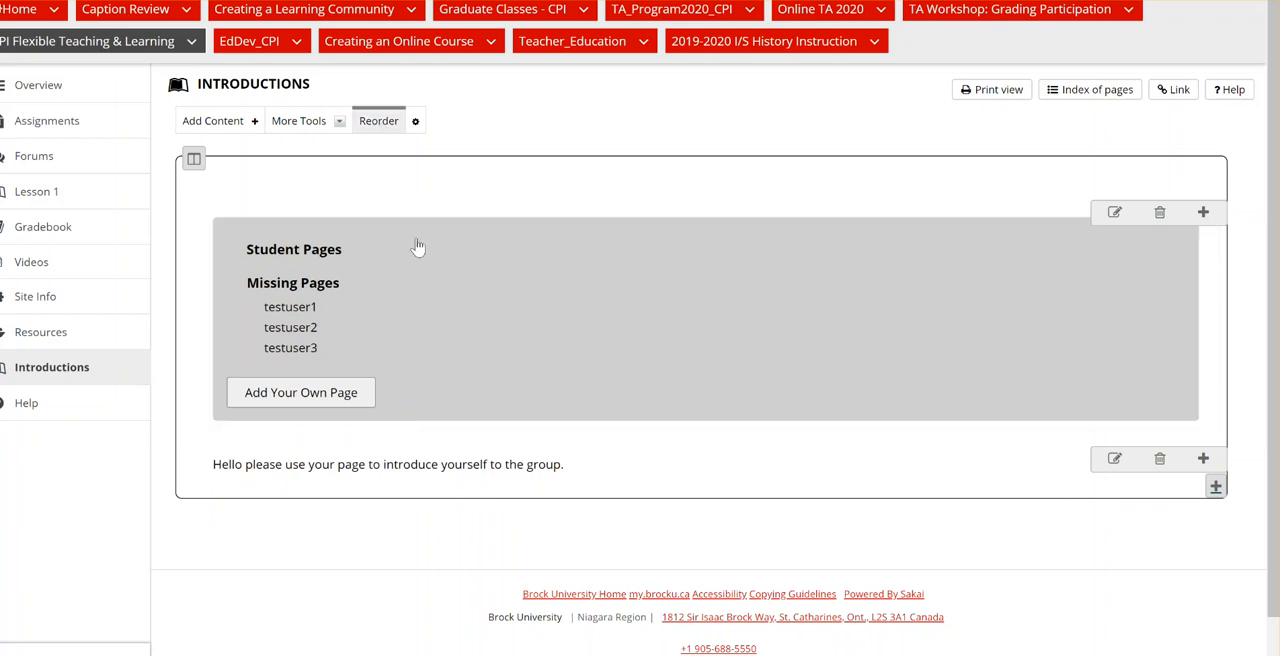
Reorder the page so the instruction text sits above the Student Content section.
{"action": "left_click", "coordinate": [378, 120]}
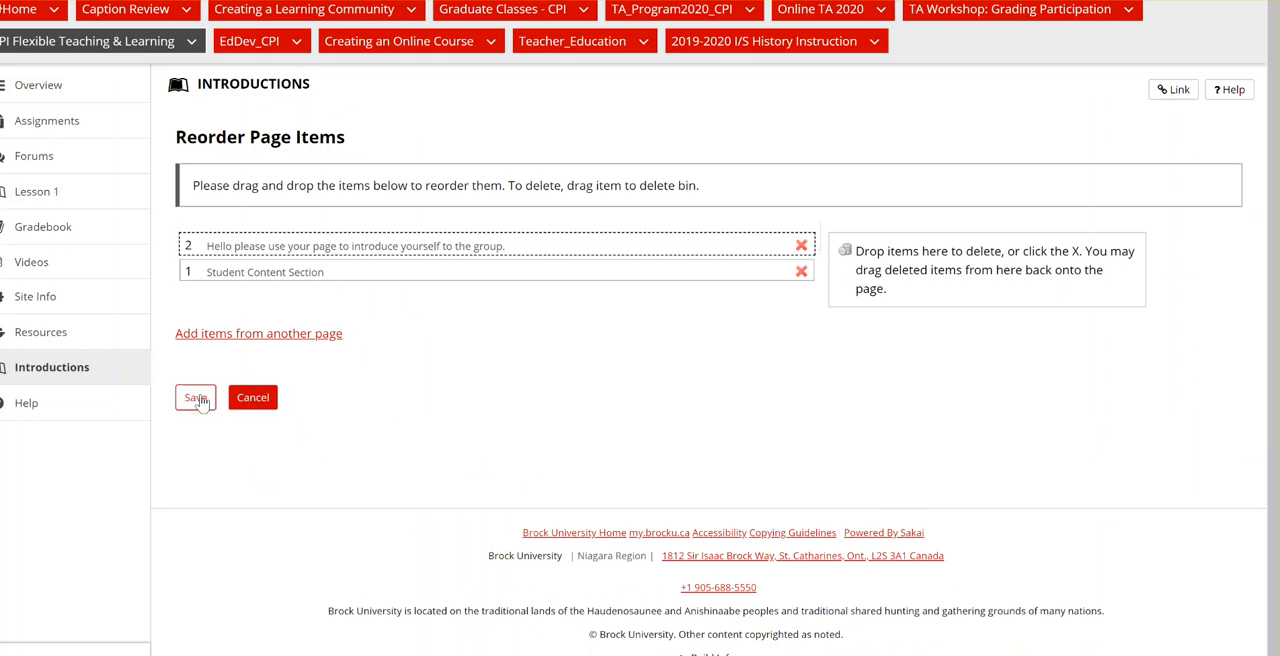
{"action": "left_click", "coordinate": [196, 396]}
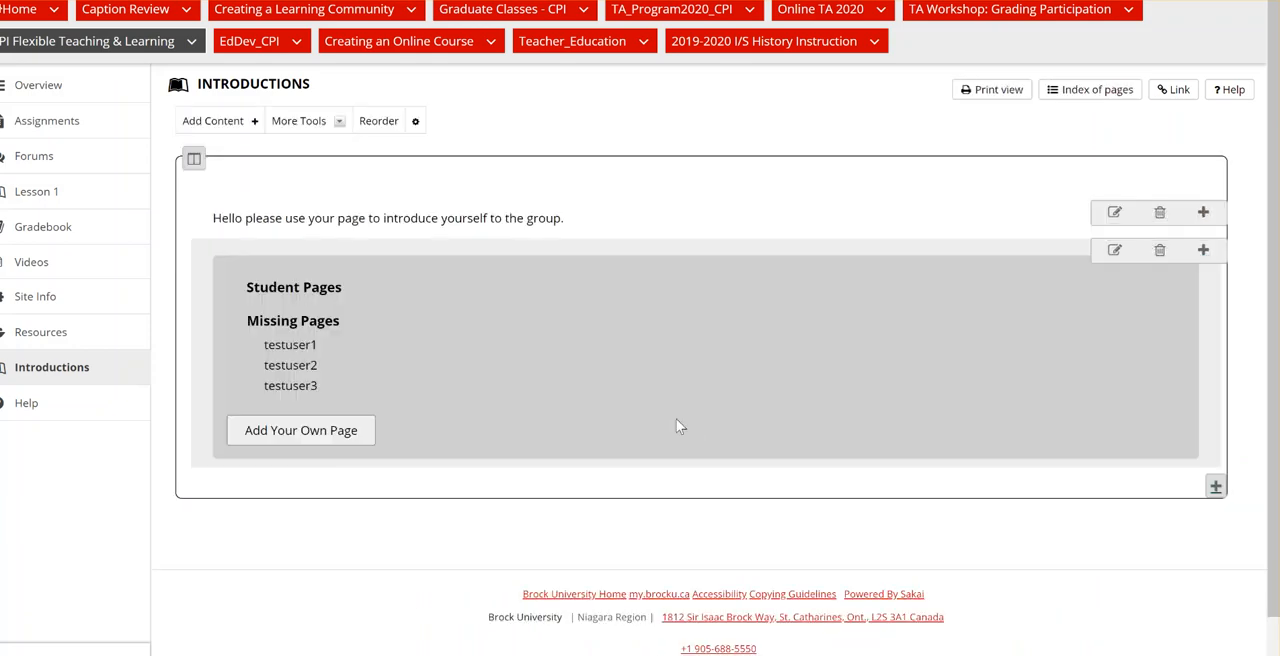
{"action": "mouse_move", "coordinate": [456, 512]}
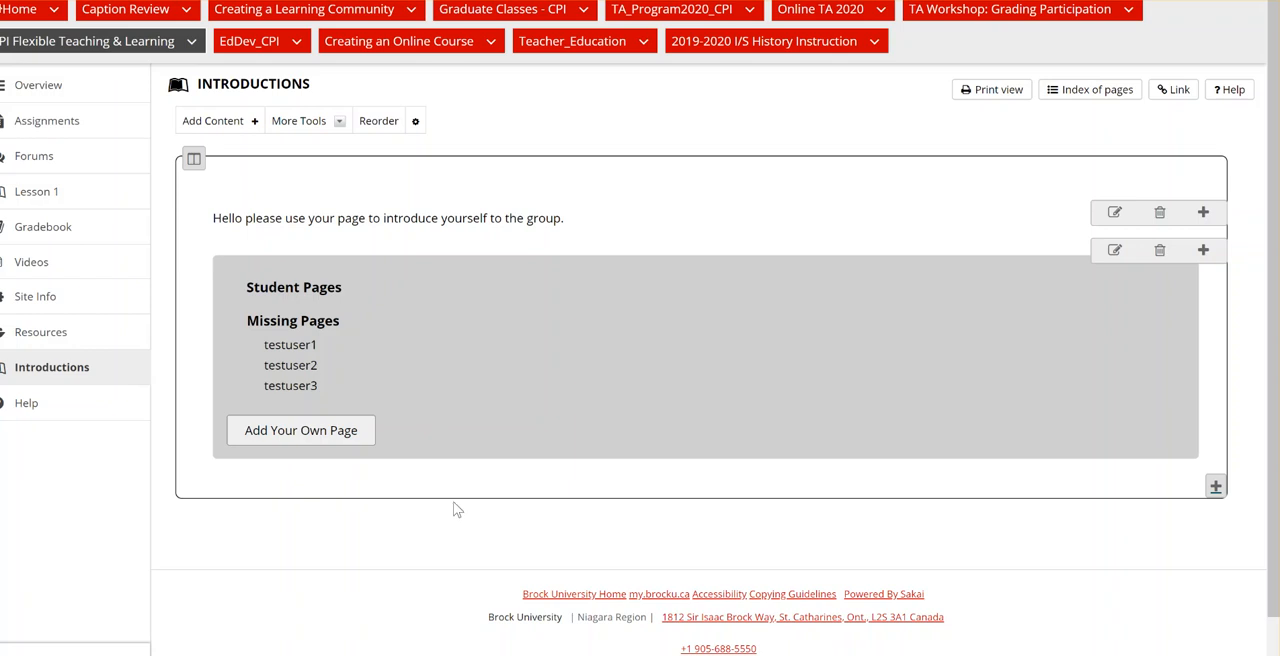
{"action": "mouse_move", "coordinate": [640, 354]}
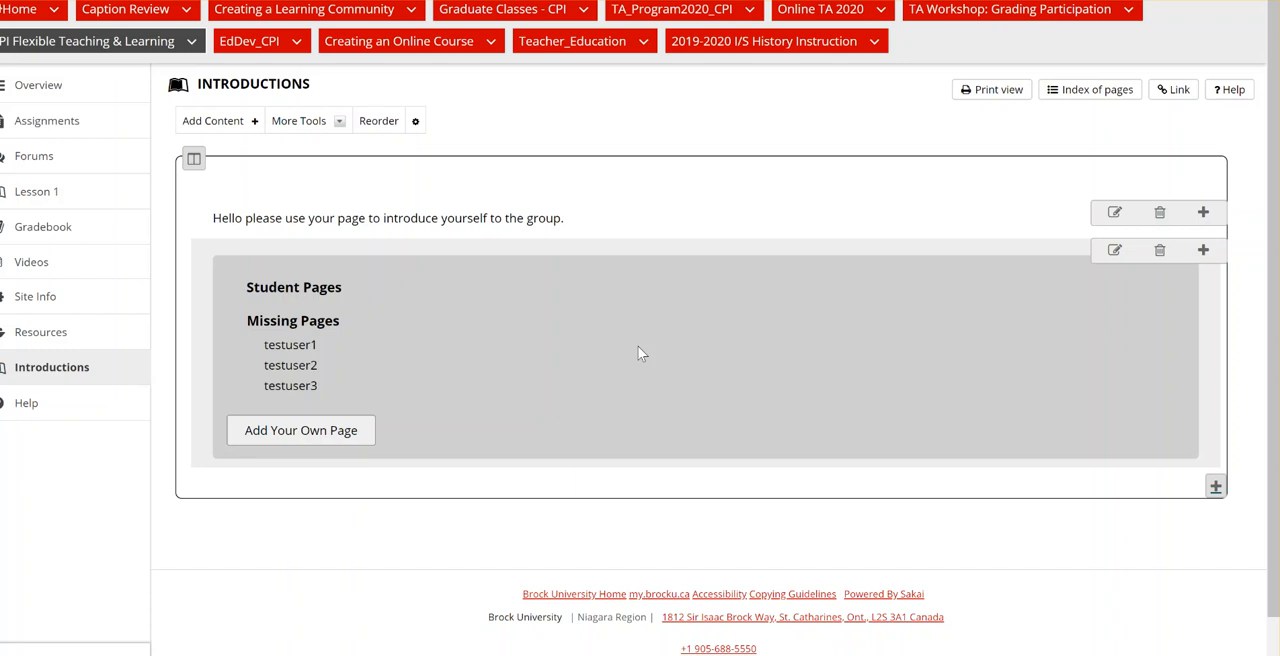
{"action": "mouse_move", "coordinate": [636, 344]}
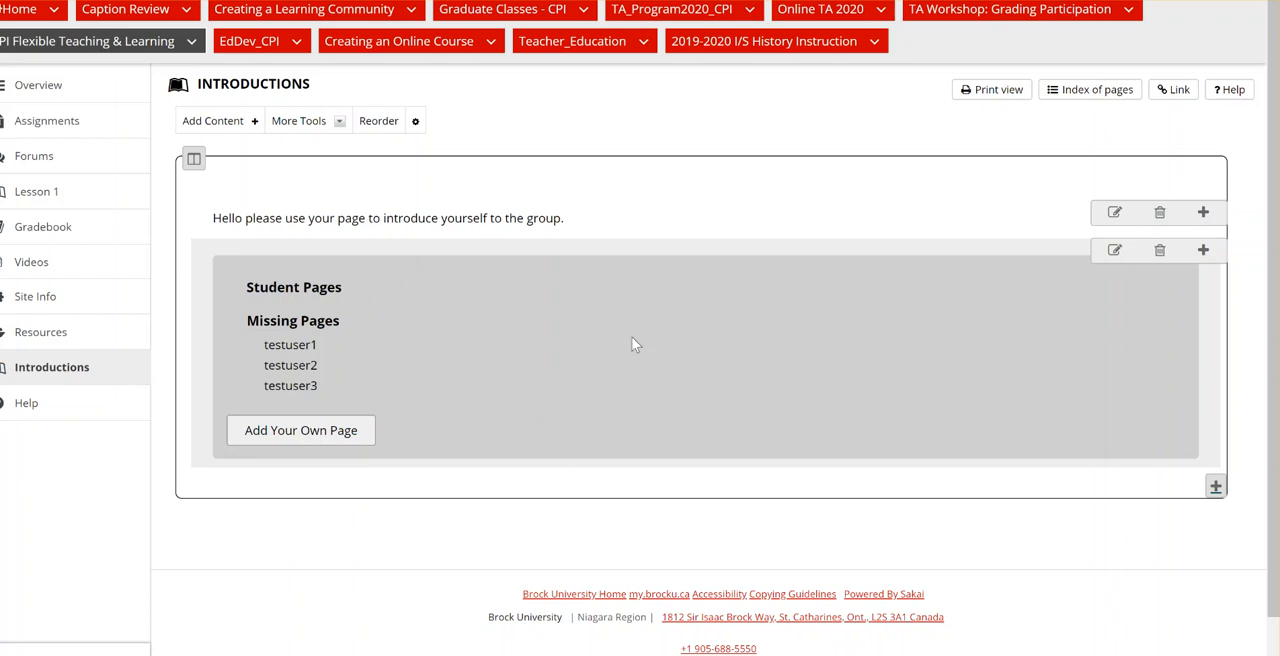